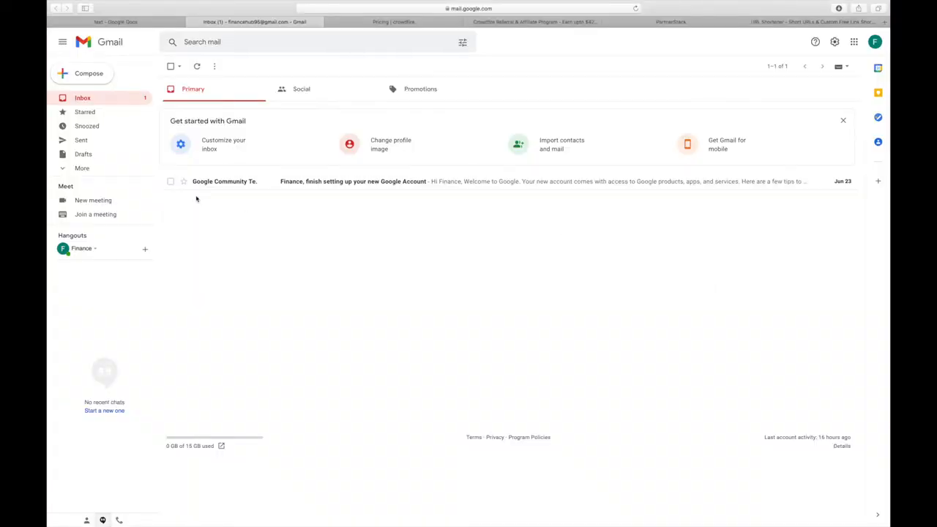
pyautogui.moveTo(188, 190)
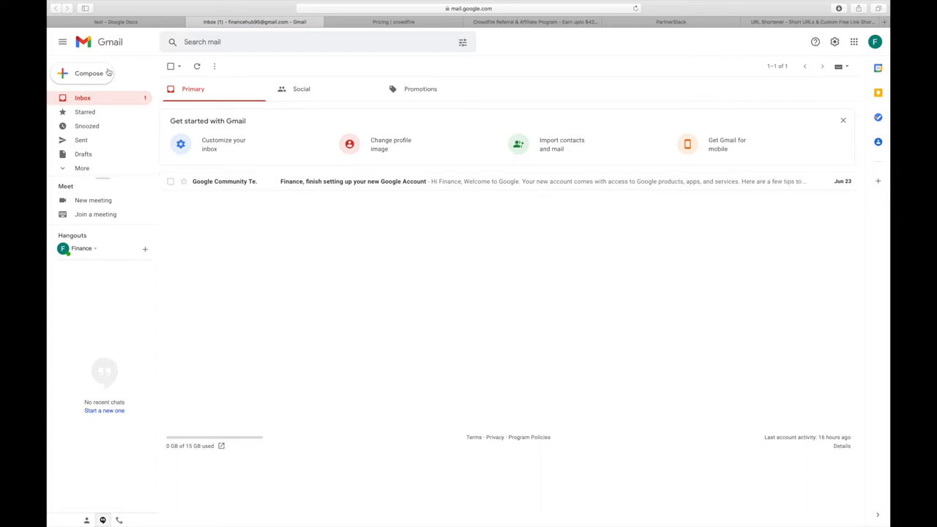
pyautogui.moveTo(99, 75)
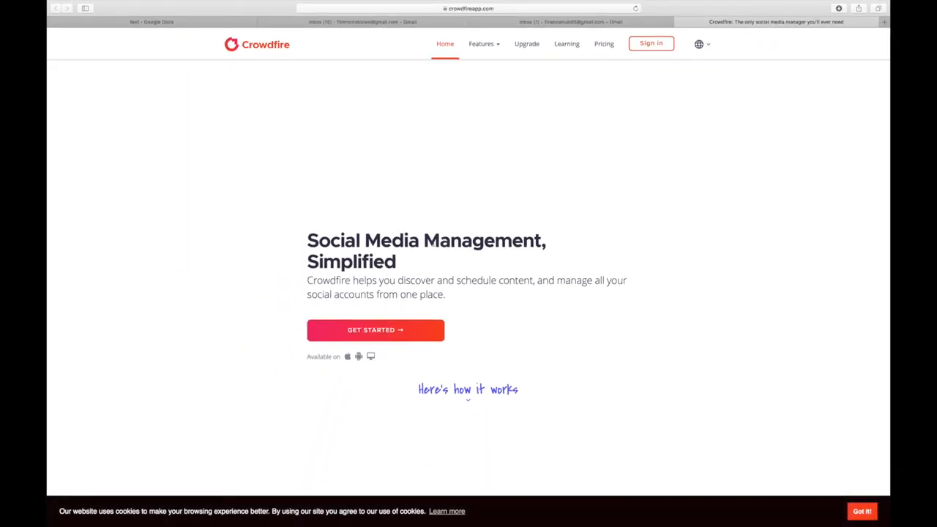
# Scroll to the Crowdfire footer and open the Affiliates/Referral program page
pyautogui.scroll(-3)
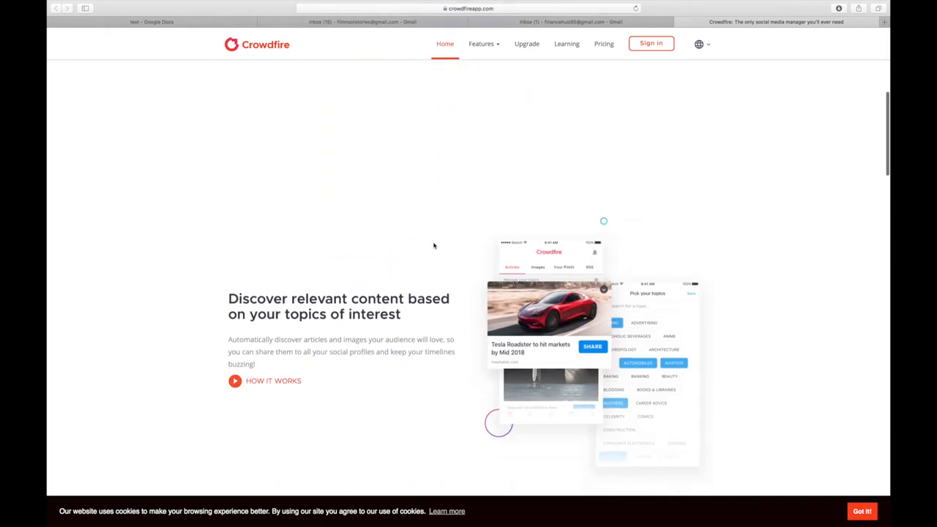
pyautogui.scroll(-3)
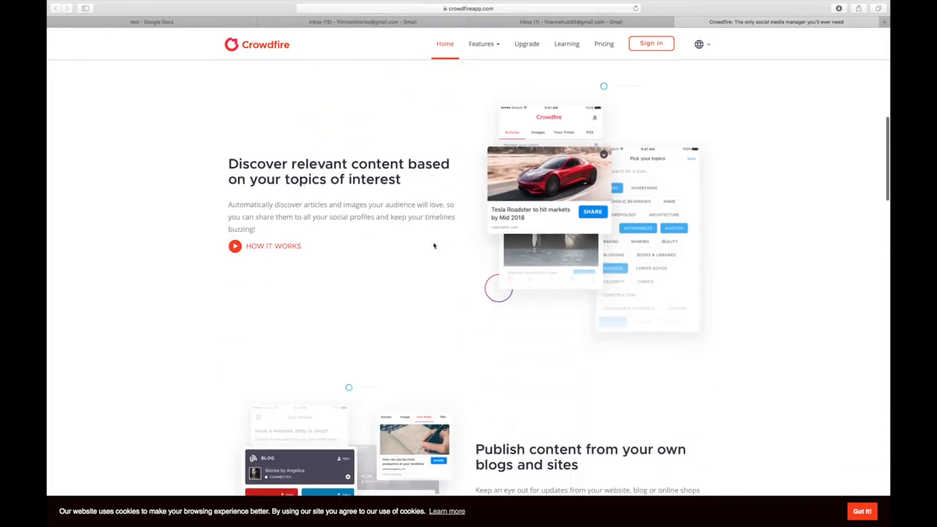
pyautogui.scroll(-3)
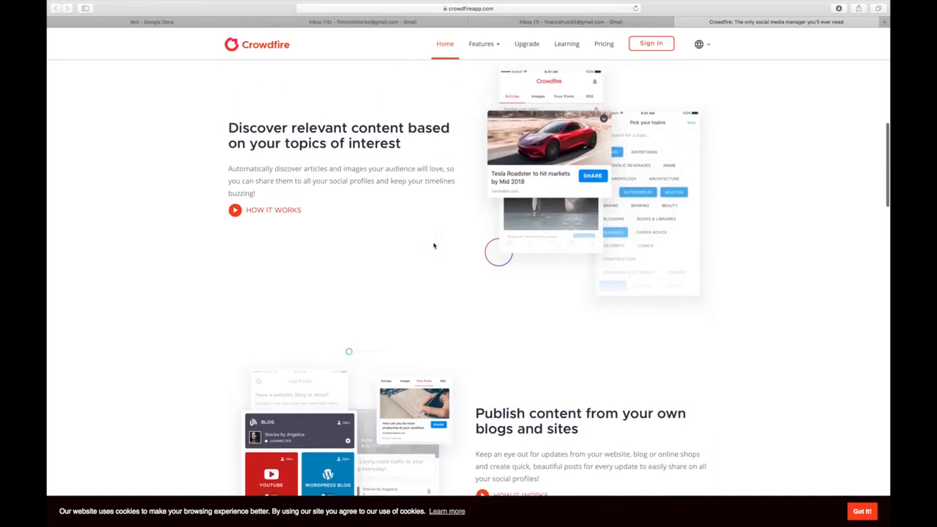
pyautogui.scroll(3)
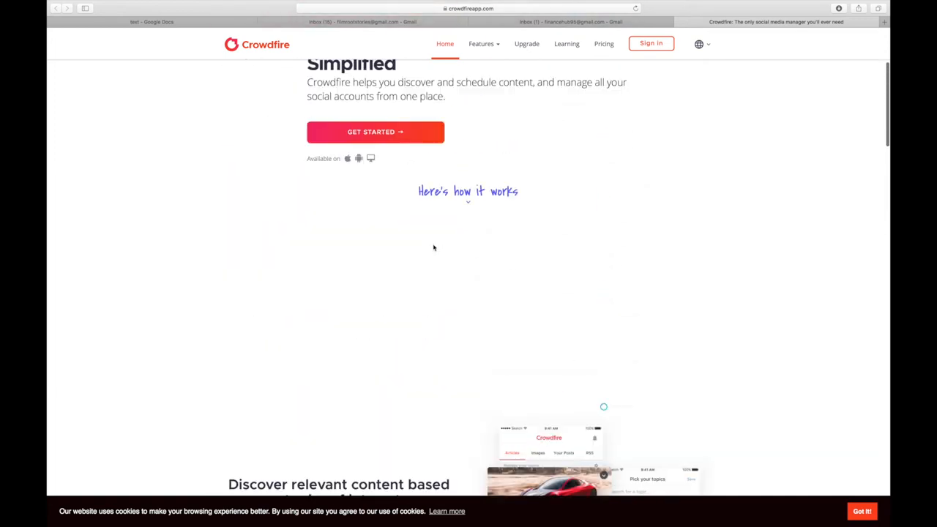
pyautogui.scroll(-3)
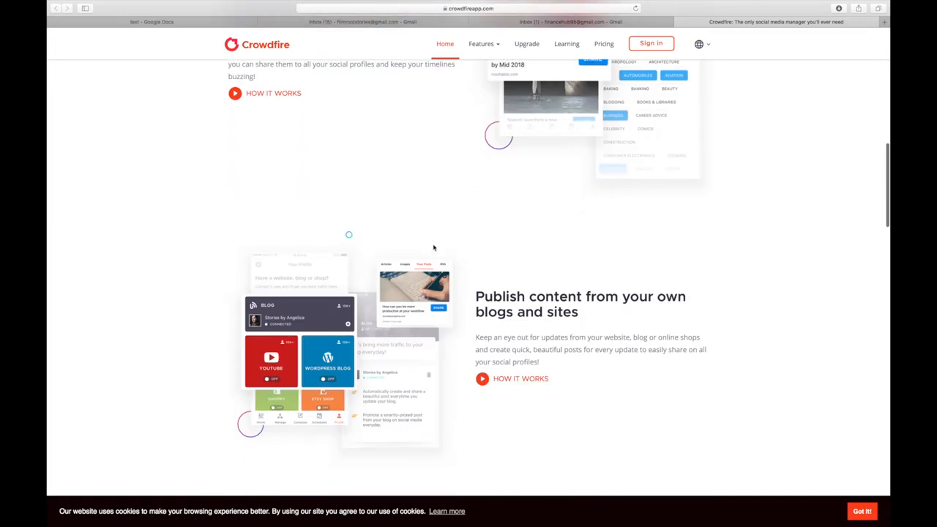
pyautogui.scroll(-3)
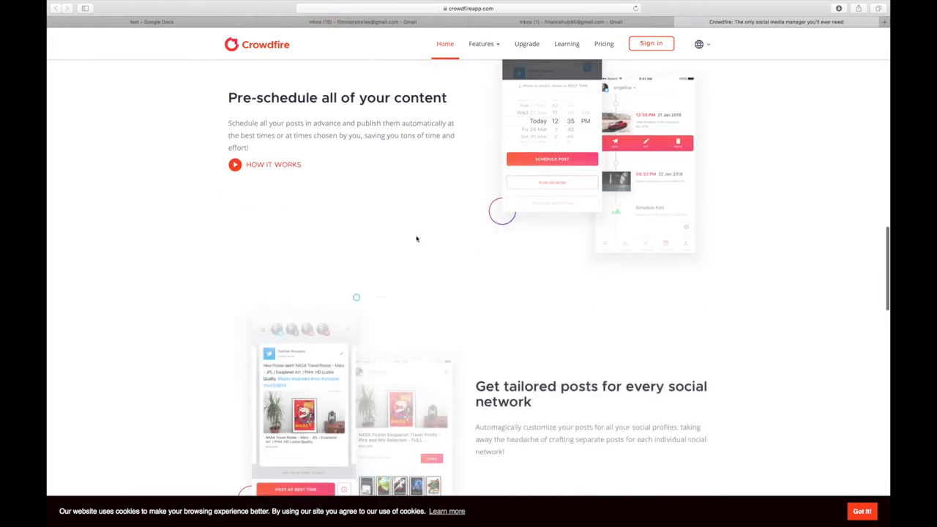
pyautogui.scroll(-3)
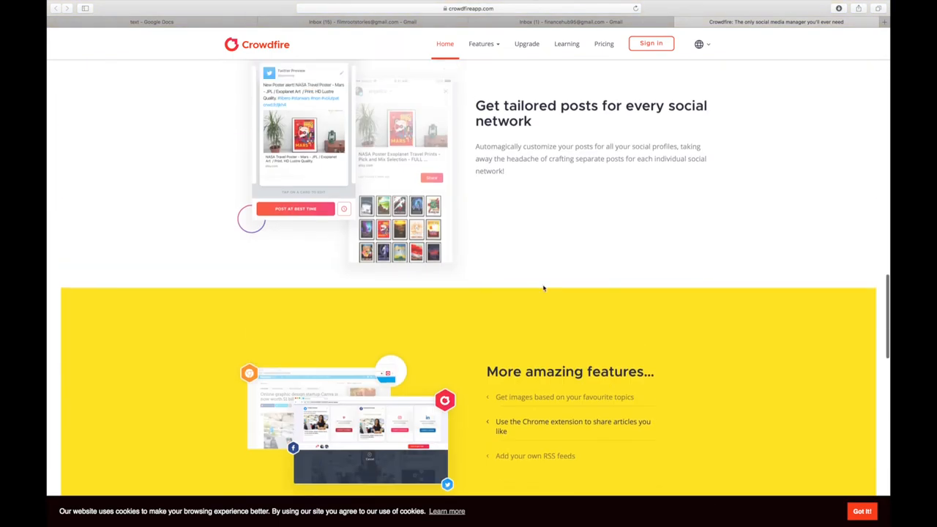
pyautogui.scroll(3)
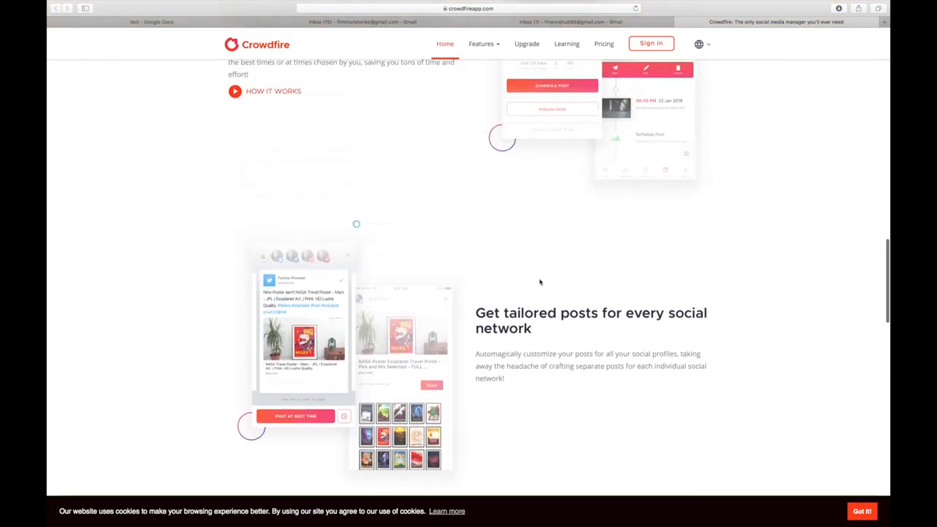
pyautogui.scroll(-3)
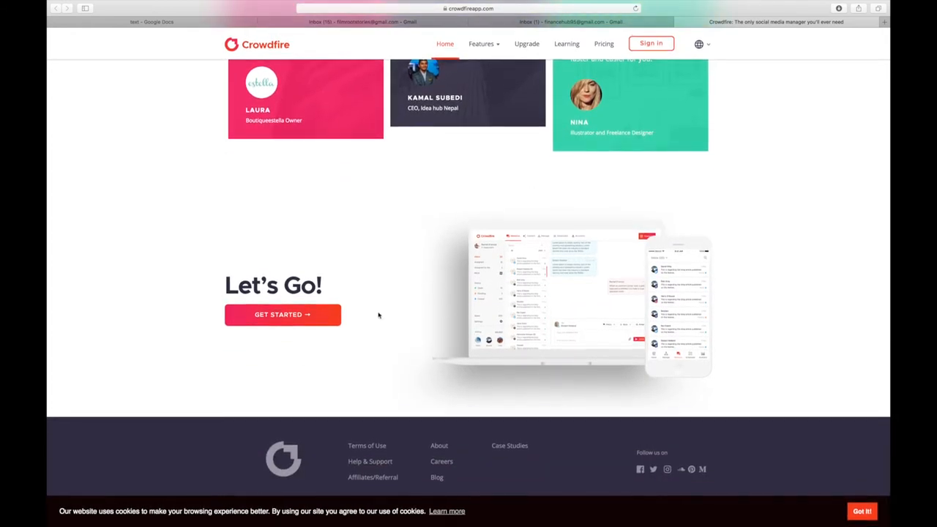
pyautogui.scroll(-3)
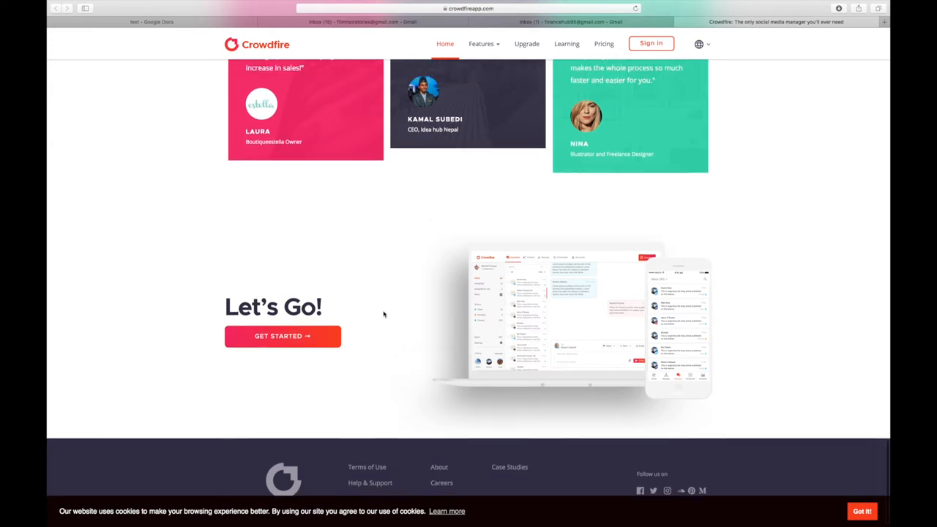
pyautogui.scroll(-3)
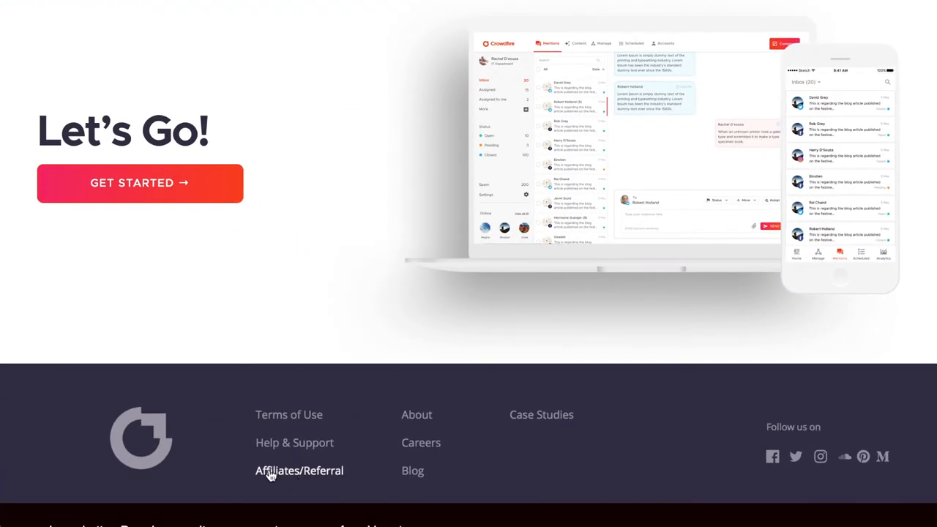
pyautogui.click(299, 470)
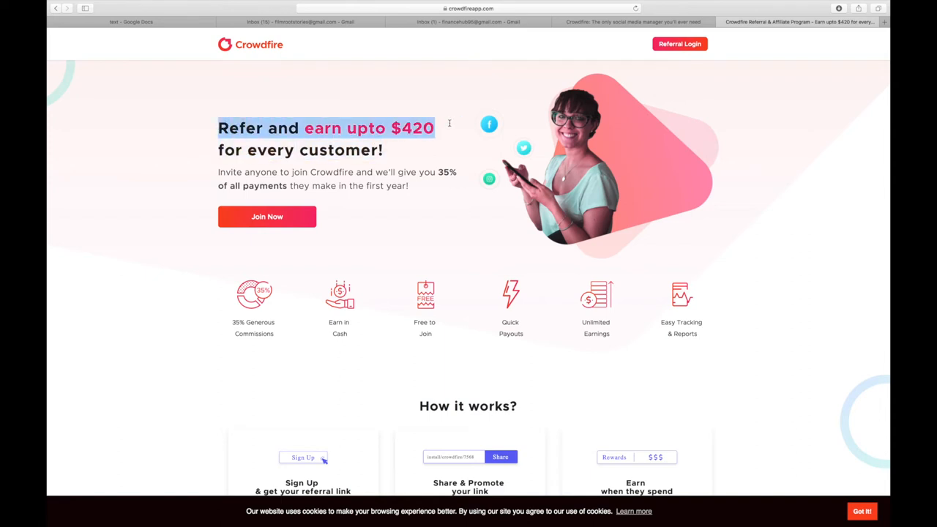
pyautogui.moveTo(431, 170)
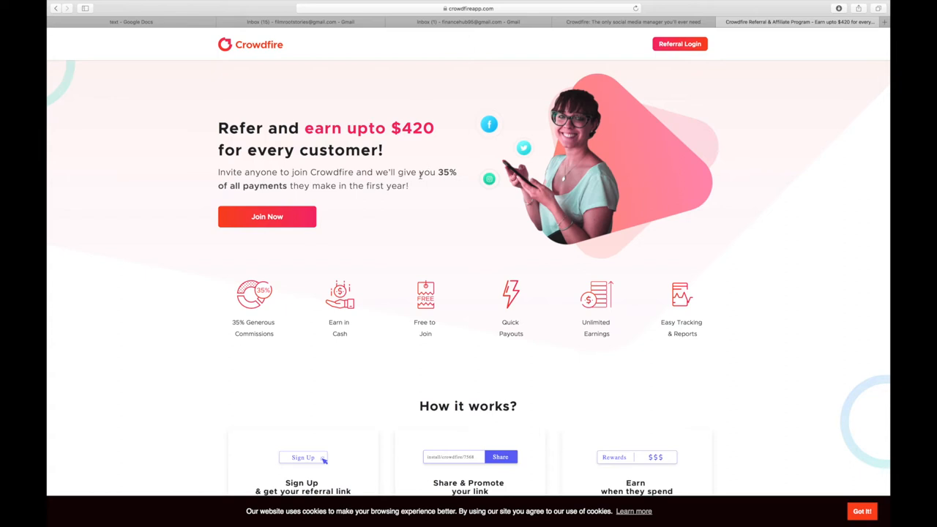
# Review the program benefits and highlight one benefit label for emphasis
pyautogui.scroll(-3)
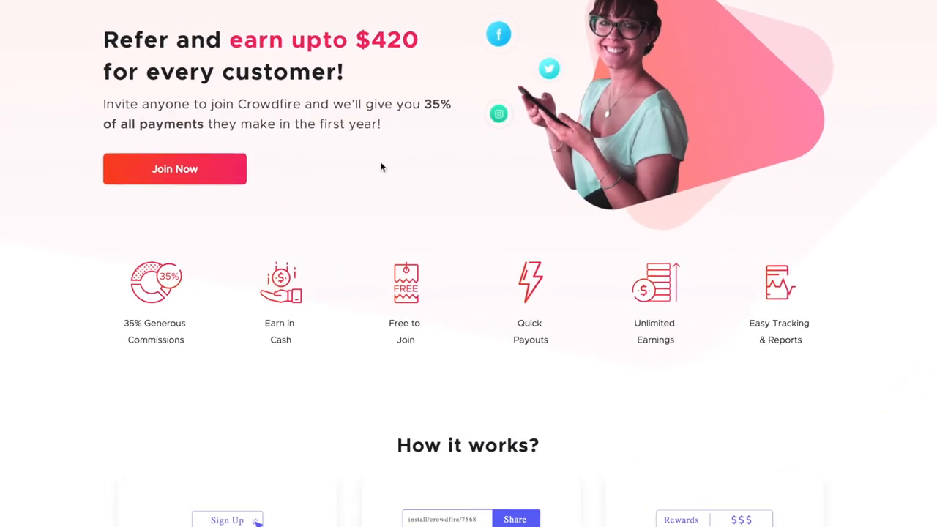
pyautogui.scroll(-3)
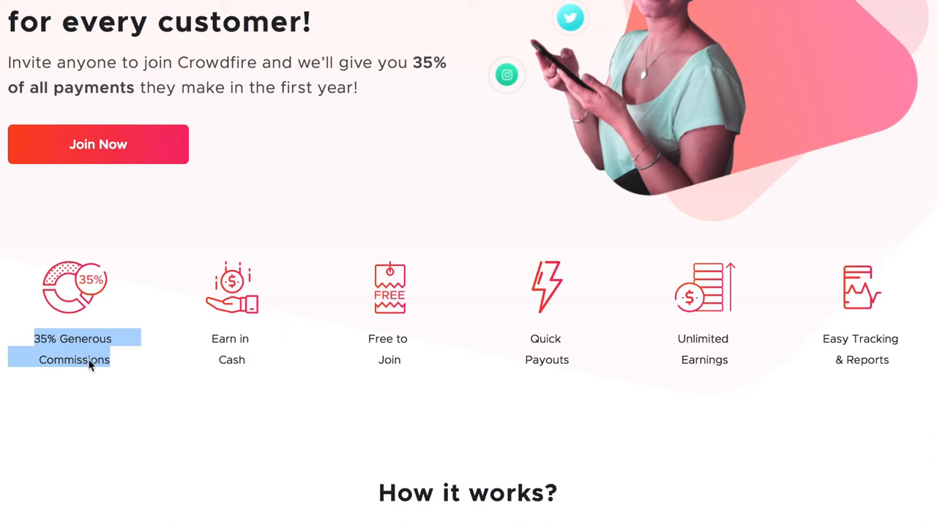
pyautogui.moveTo(205, 334)
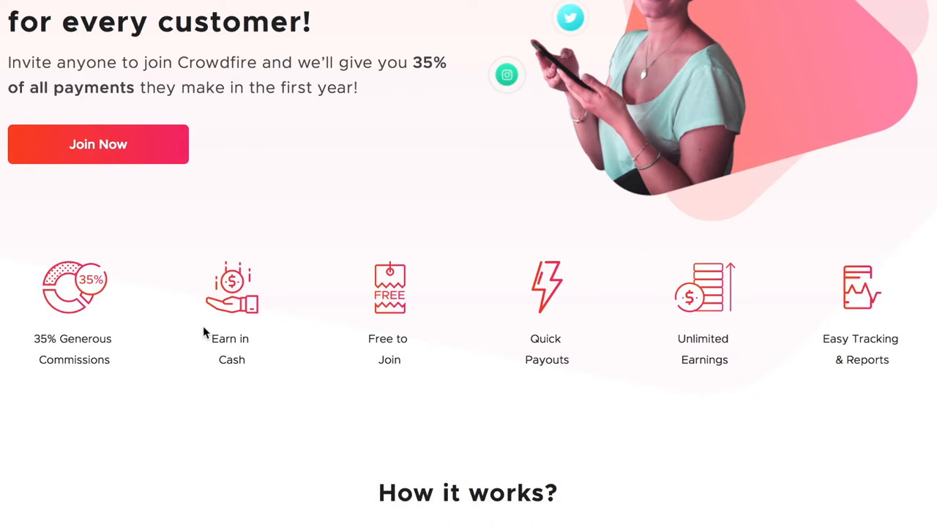
pyautogui.doubleClick(230, 338)
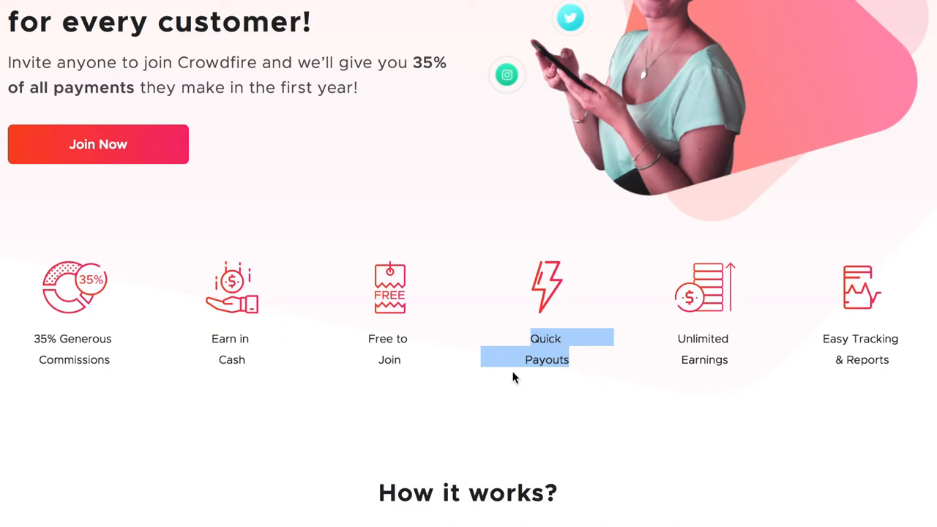
pyautogui.moveTo(680, 335)
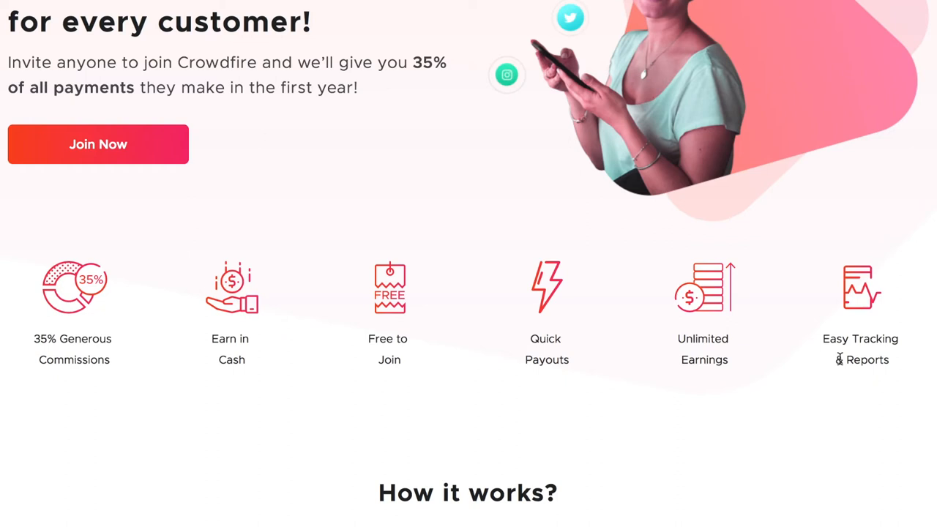
# Review the three-step How it works section, then return to the Crowdfire homepage tab
pyautogui.scroll(-3)
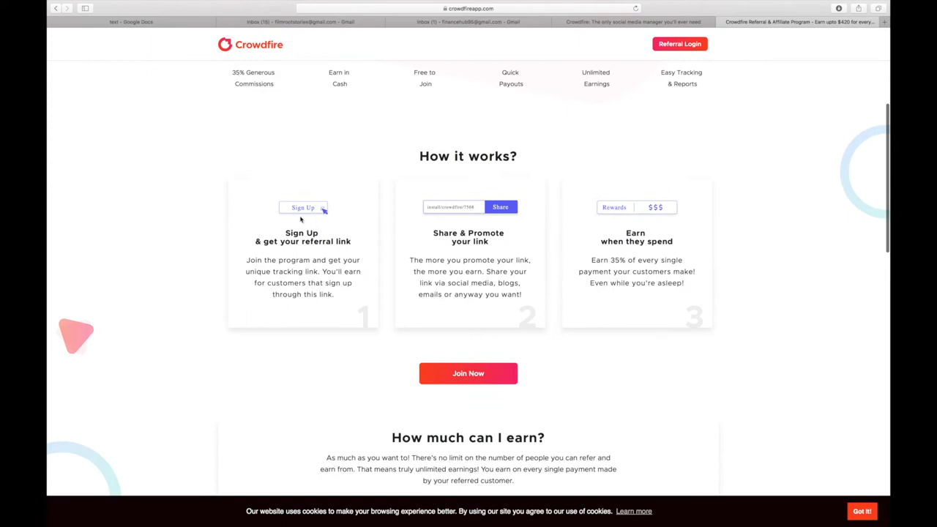
pyautogui.moveTo(275, 231)
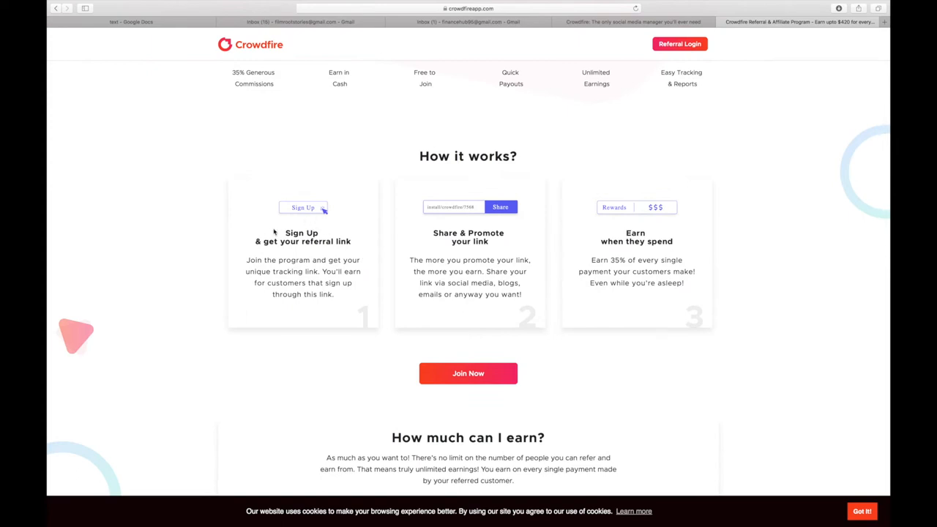
pyautogui.moveTo(286, 223)
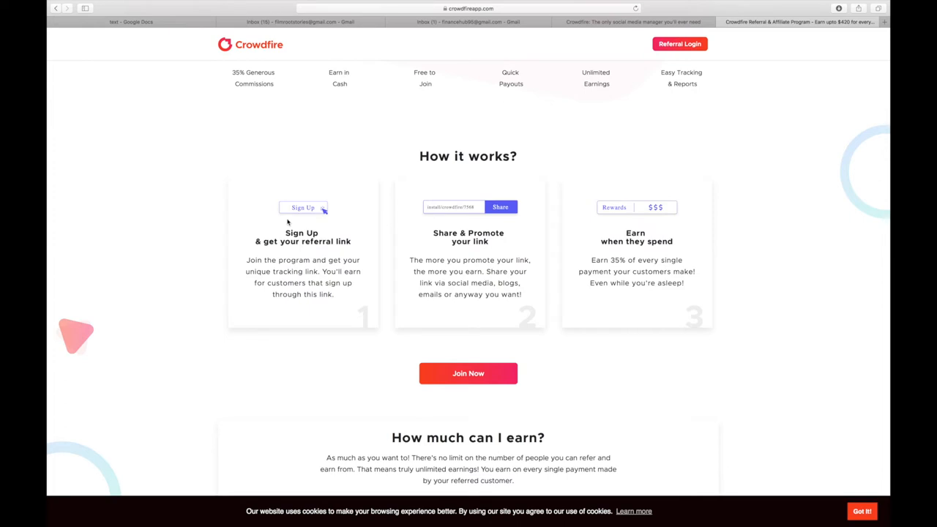
pyautogui.moveTo(457, 225)
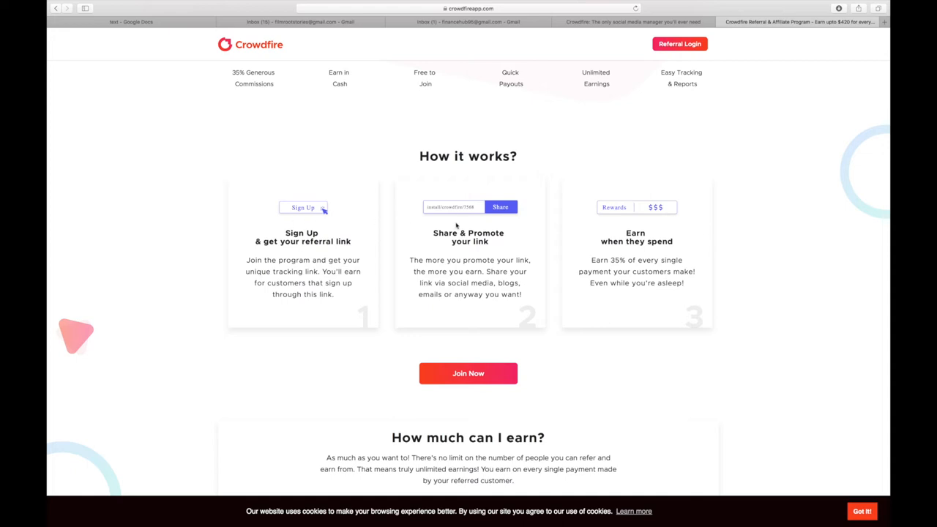
pyautogui.moveTo(478, 202)
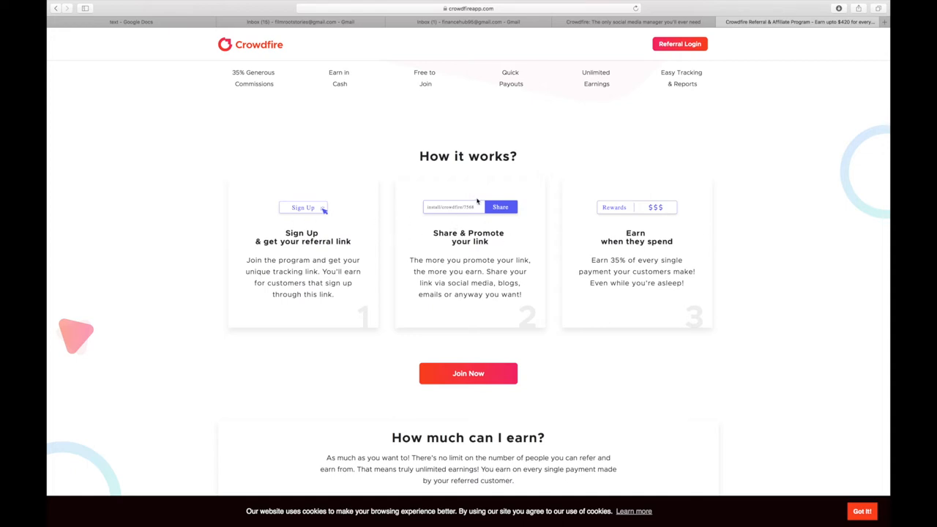
pyautogui.moveTo(436, 261)
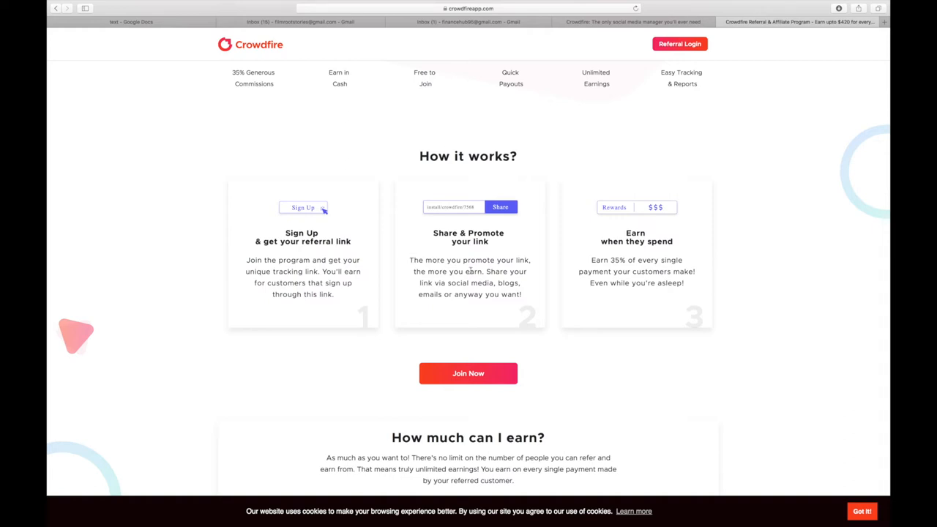
pyautogui.moveTo(557, 228)
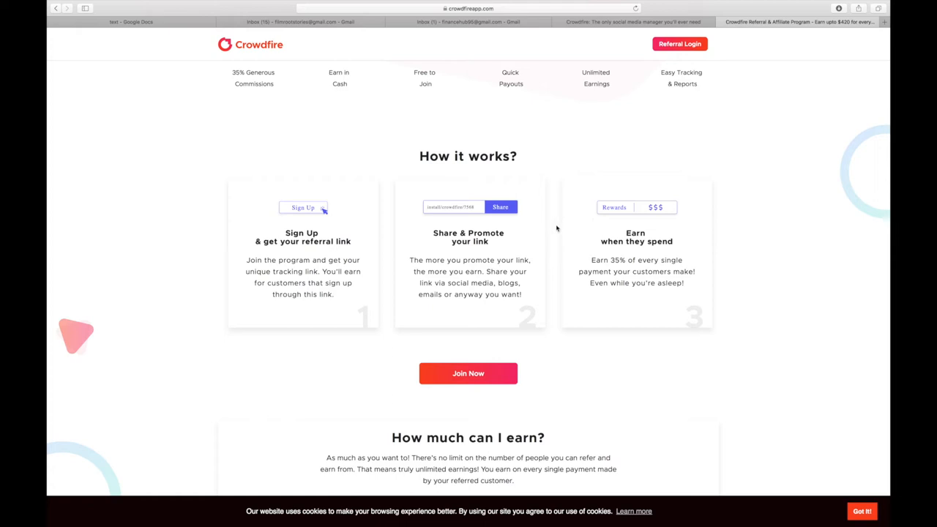
pyautogui.moveTo(518, 258)
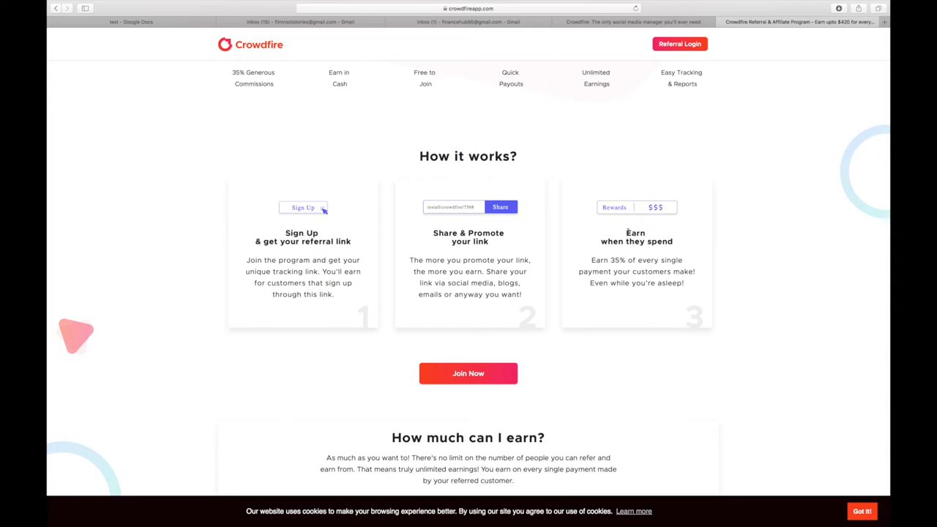
pyautogui.moveTo(515, 169)
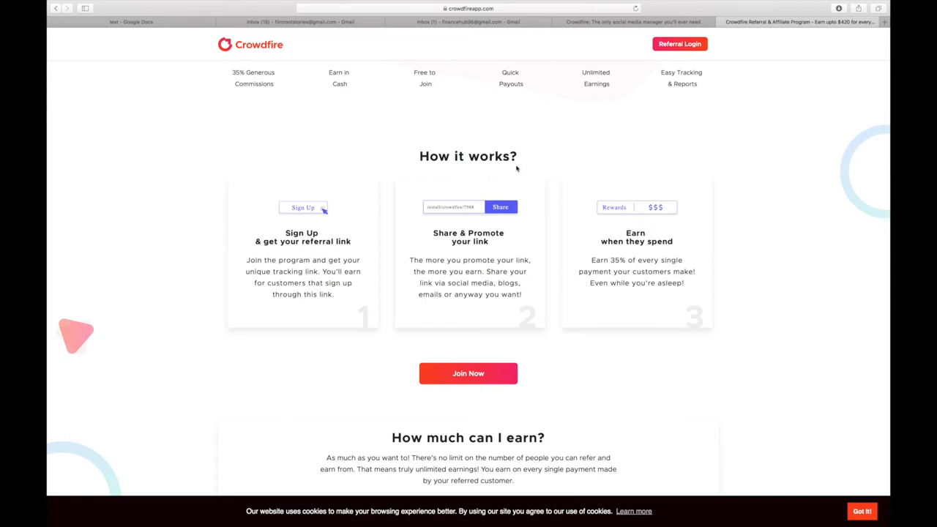
pyautogui.scroll(3)
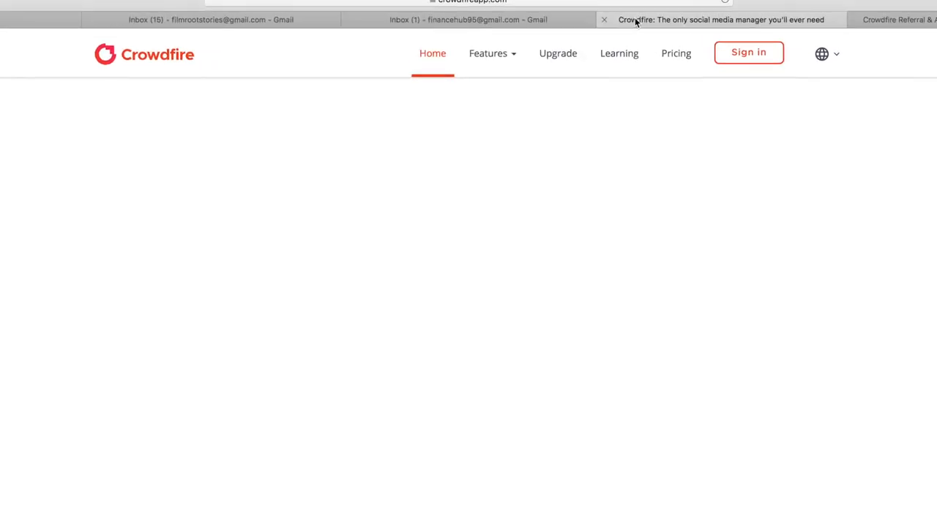
# Bring up Crowdfire Pricing and compare the plans billed Monthly versus Annually
pyautogui.scroll(-3)
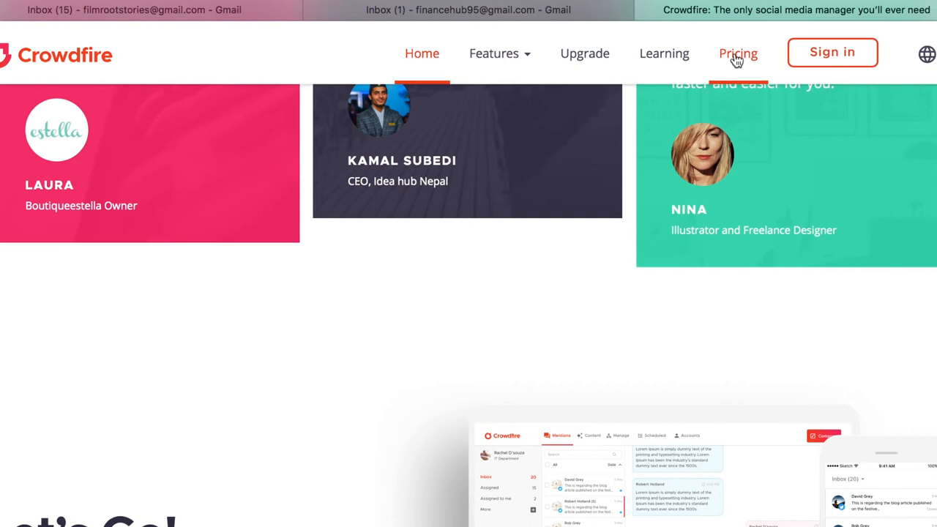
pyautogui.click(738, 53)
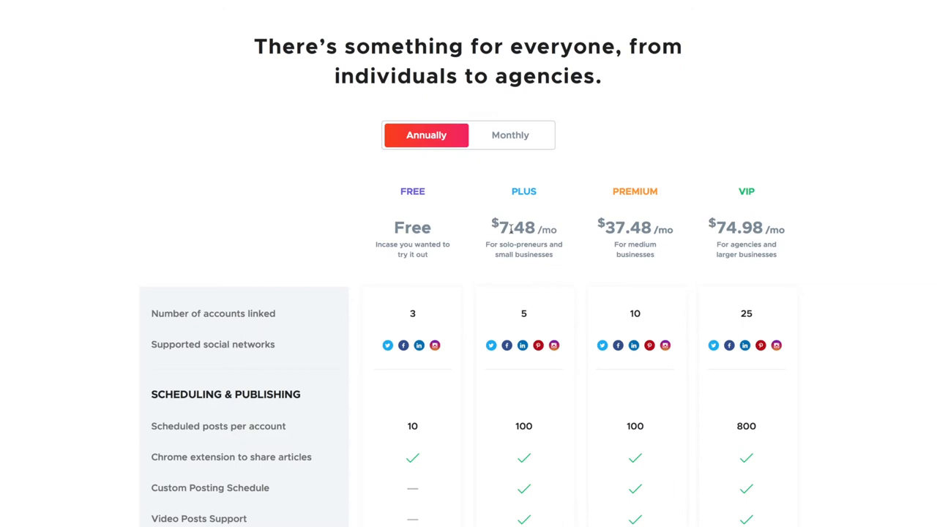
pyautogui.moveTo(701, 212)
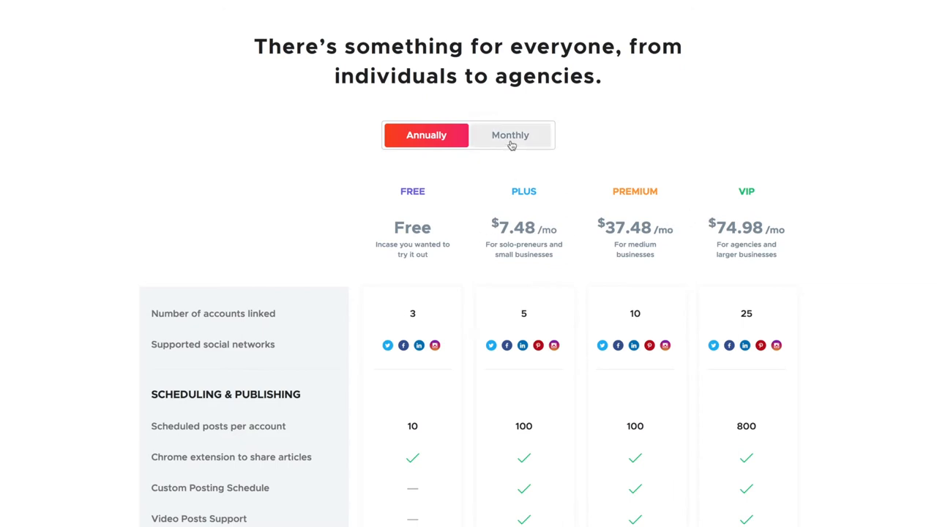
pyautogui.click(510, 134)
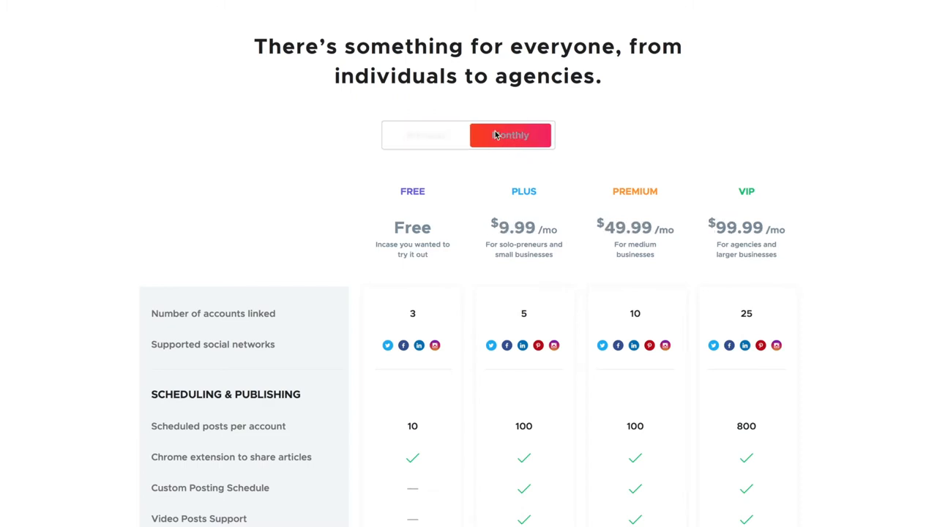
pyautogui.click(426, 134)
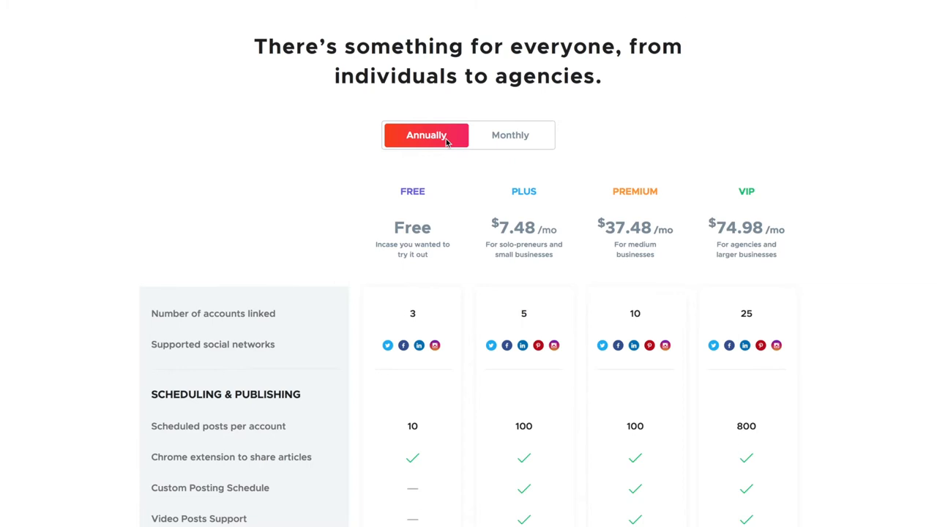
pyautogui.moveTo(717, 232)
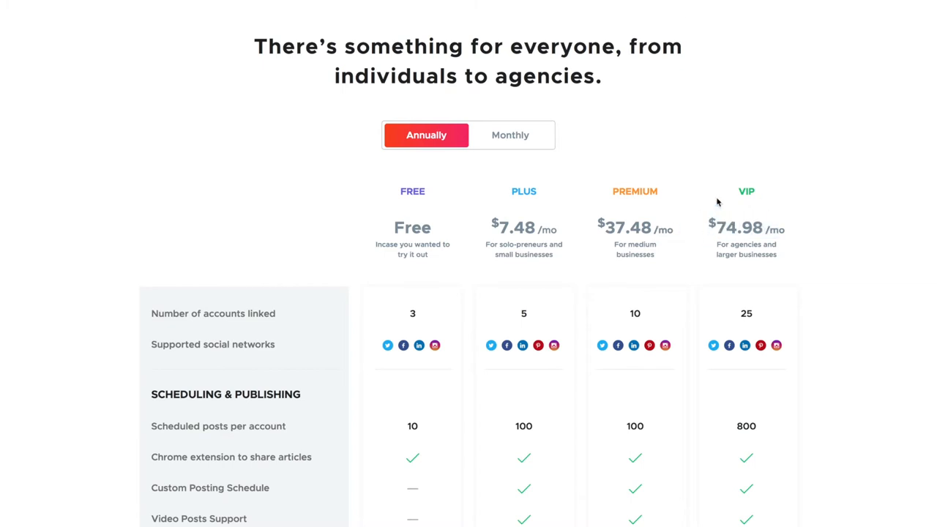
pyautogui.moveTo(586, 163)
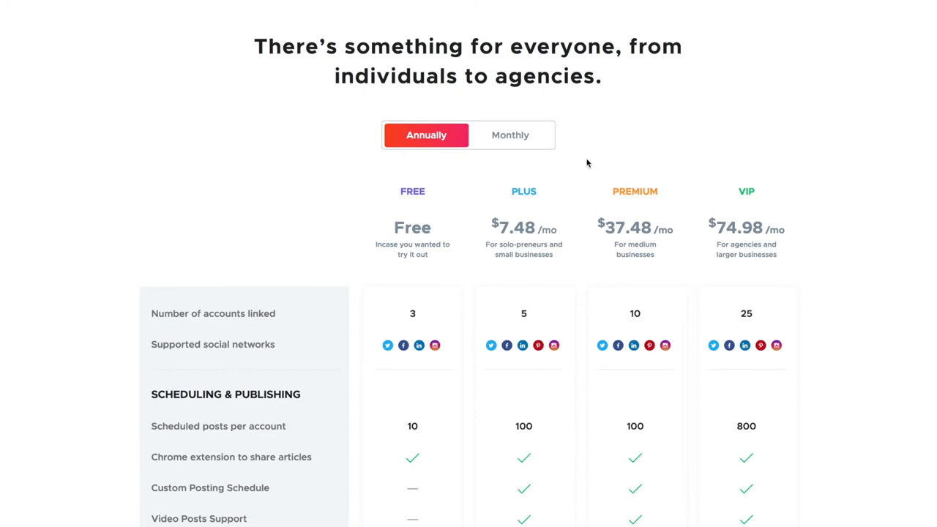
pyautogui.moveTo(637, 128)
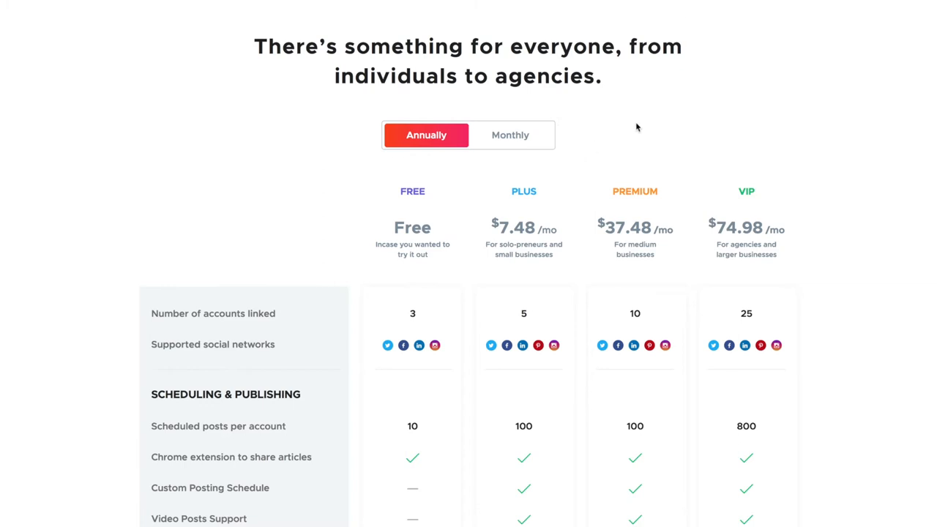
# Scroll through the Free, Plus, Premium and VIP plan table
pyautogui.scroll(-3)
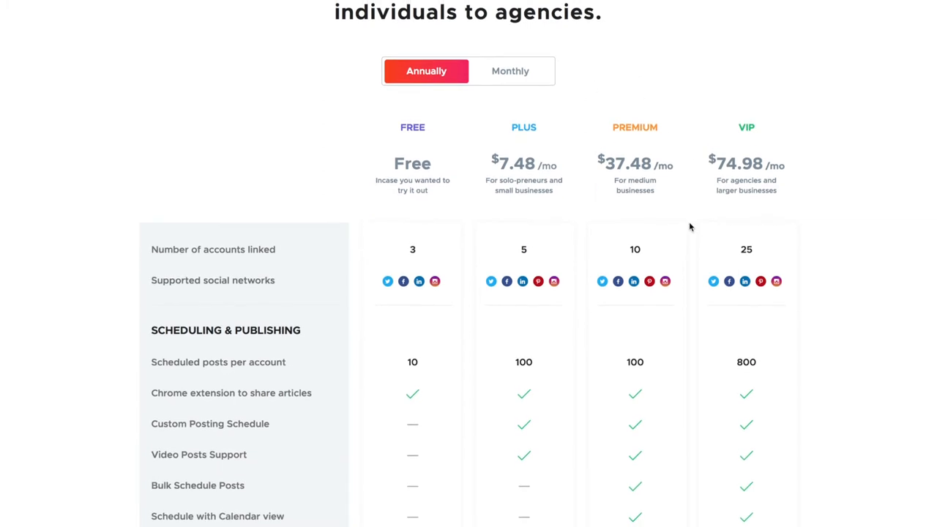
pyautogui.scroll(3)
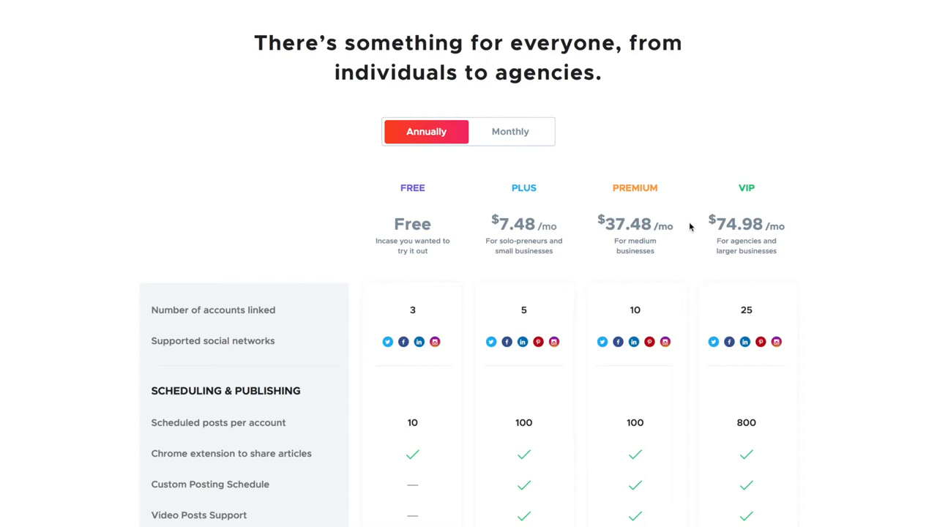
pyautogui.scroll(3)
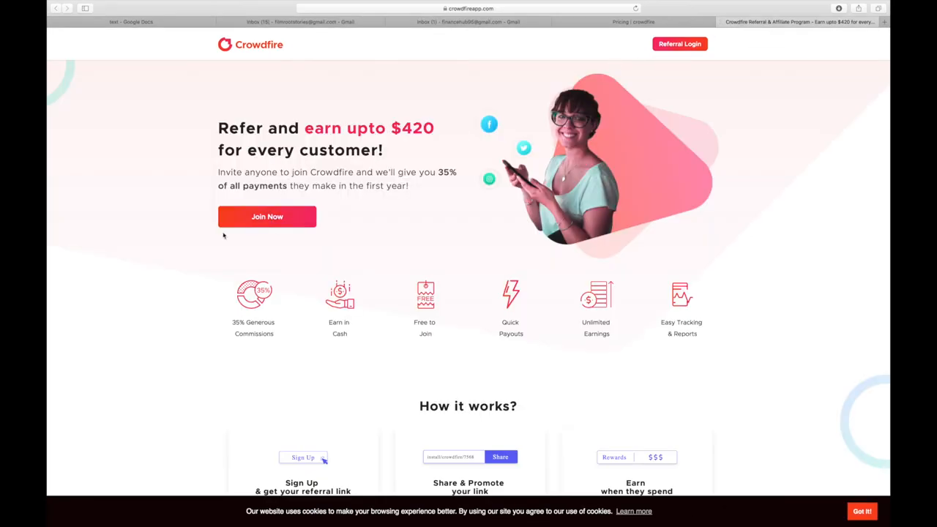
pyautogui.moveTo(267, 217)
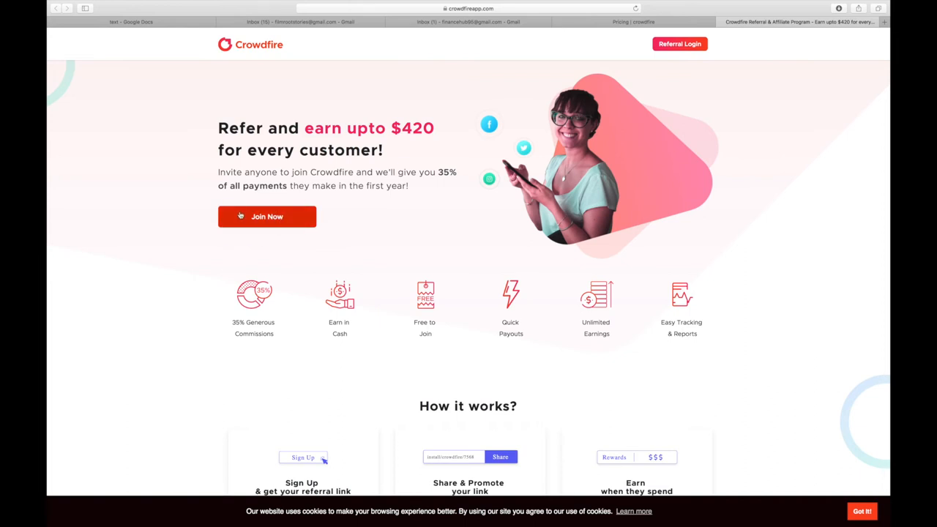
pyautogui.moveTo(252, 216)
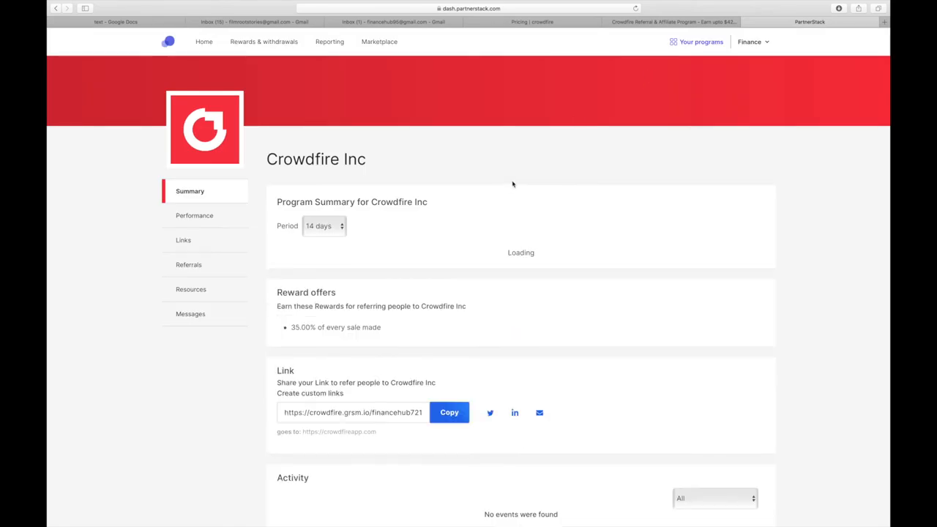
# Scroll to the Link section of the Crowdfire Inc summary and copy the referral URL
pyautogui.scroll(-3)
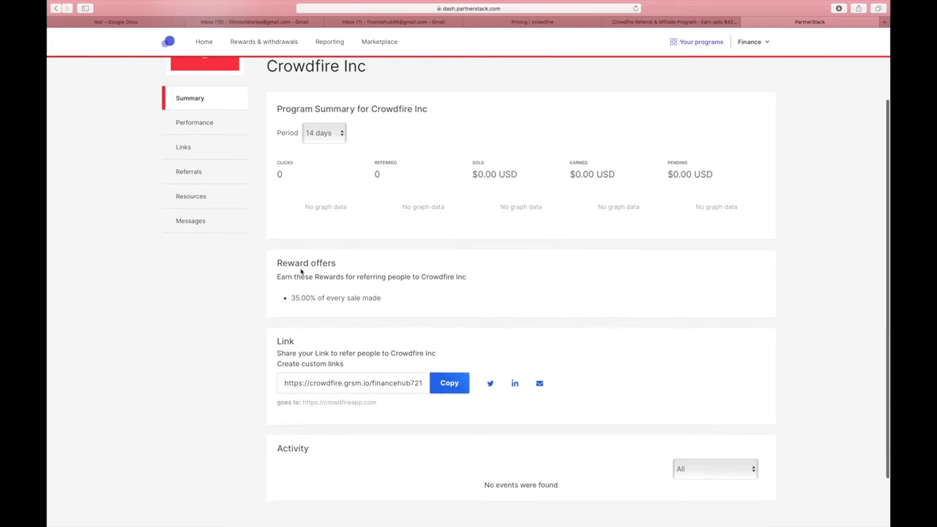
pyautogui.moveTo(212, 203)
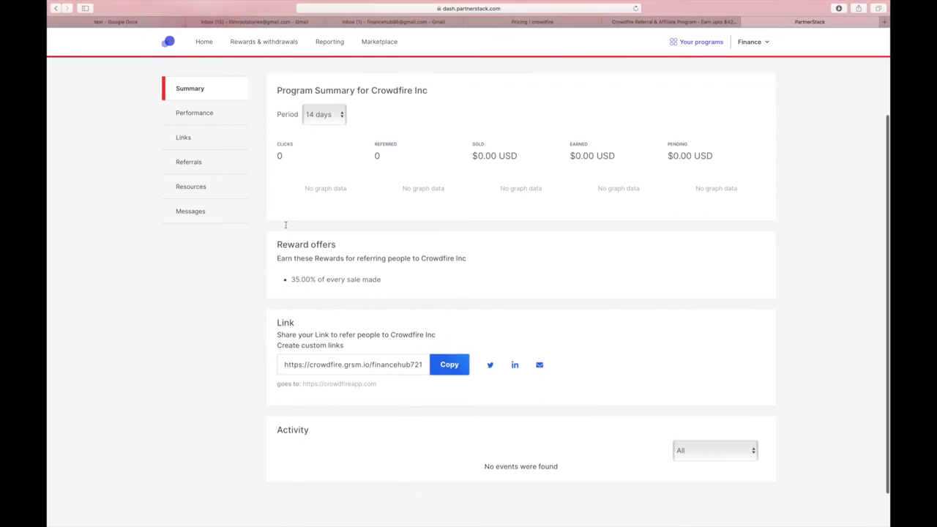
pyautogui.scroll(3)
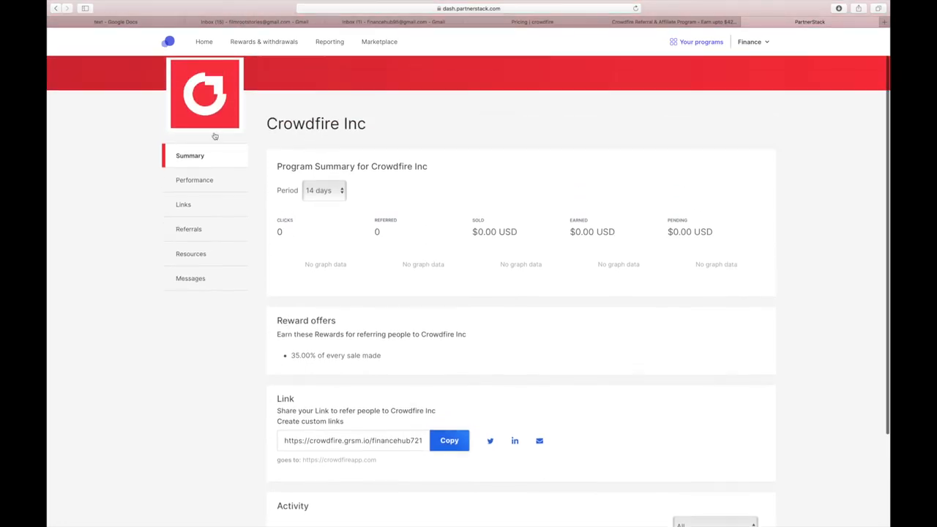
pyautogui.moveTo(340, 208)
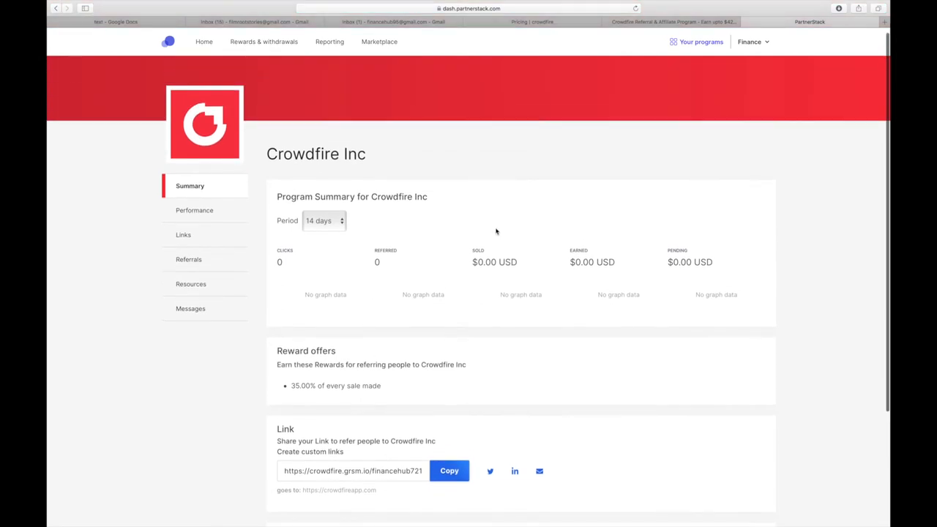
pyautogui.moveTo(487, 231)
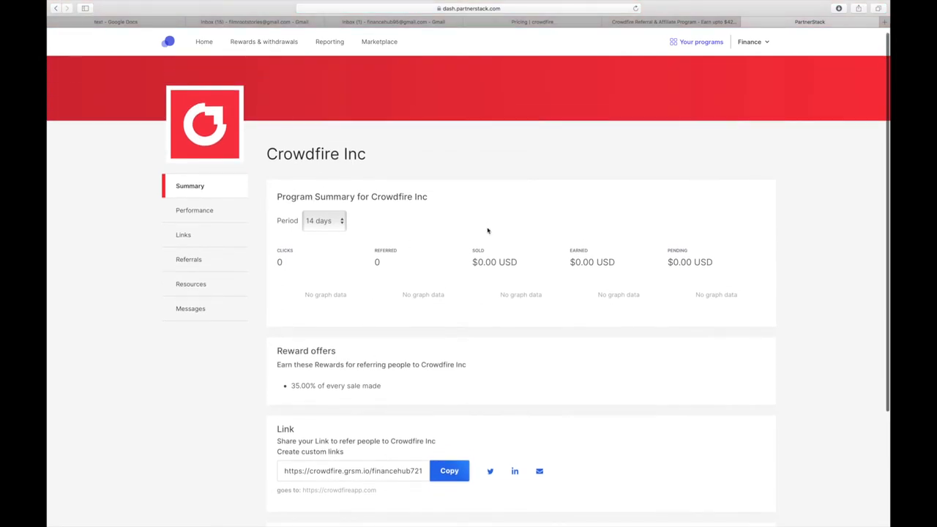
pyautogui.scroll(-3)
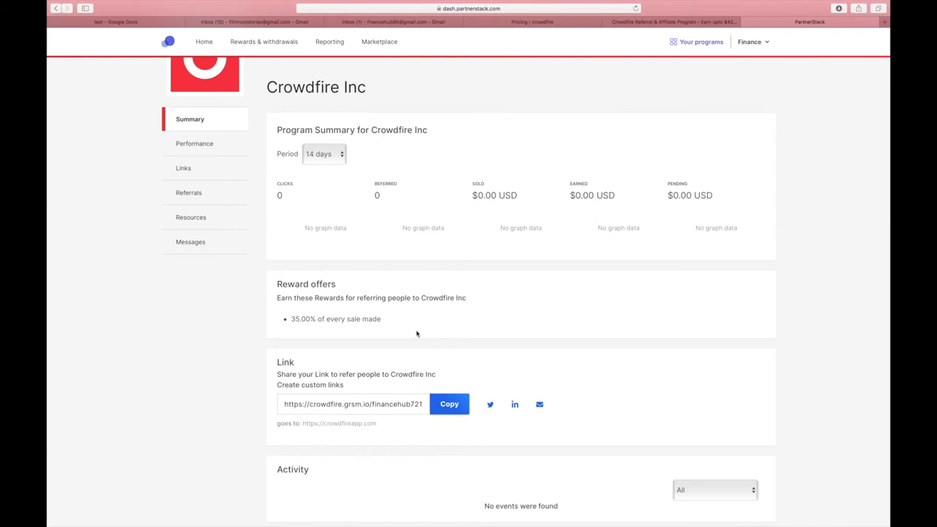
pyautogui.scroll(-3)
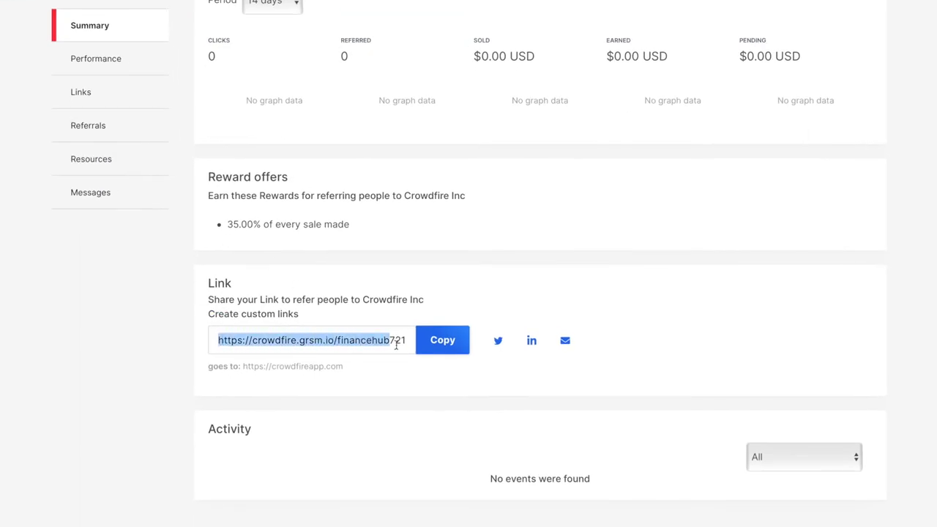
pyautogui.click(442, 339)
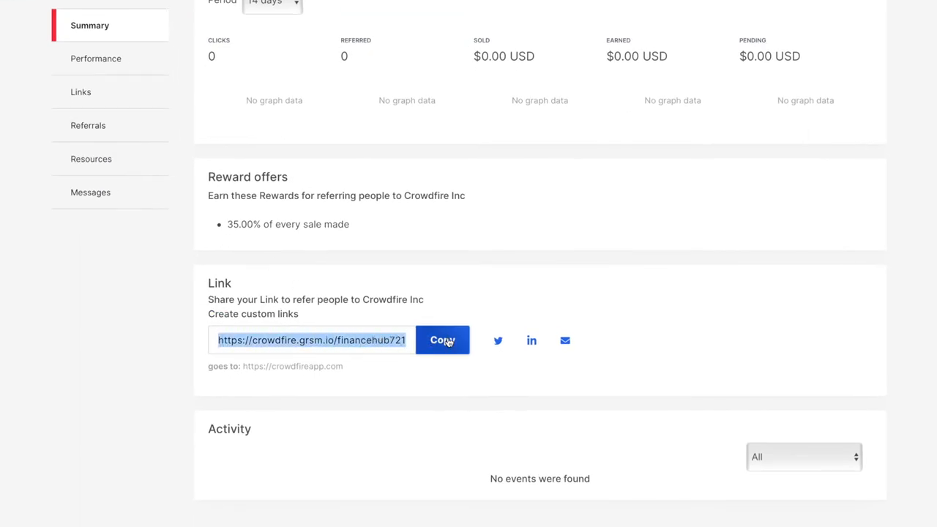
pyautogui.click(442, 340)
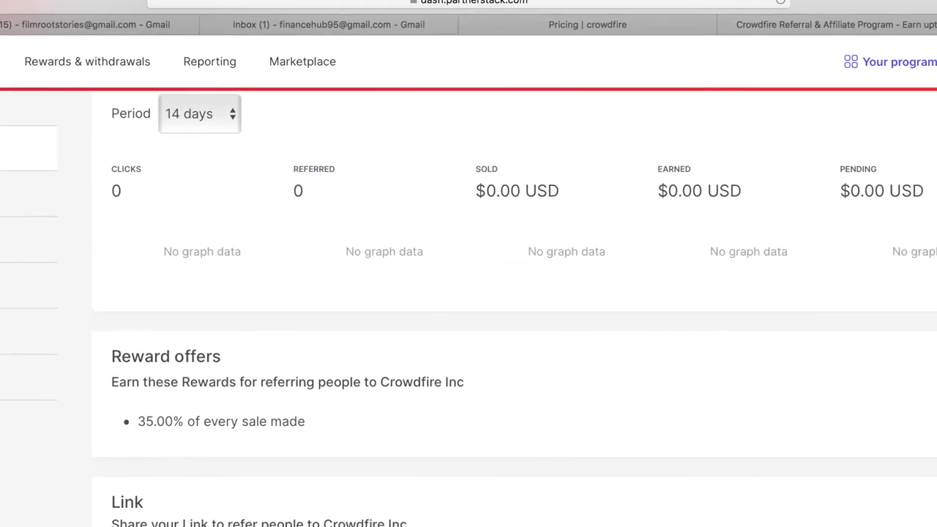
pyautogui.write('bit.')
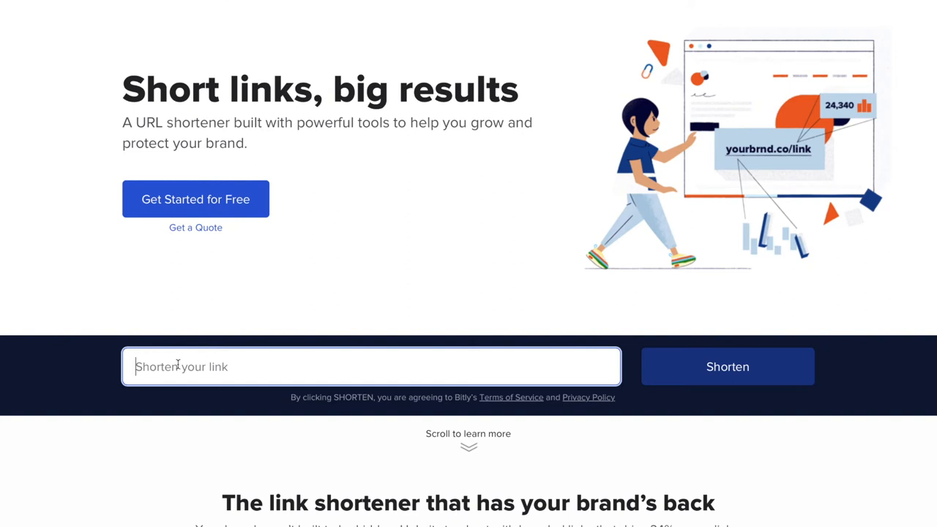
pyautogui.moveTo(211, 401)
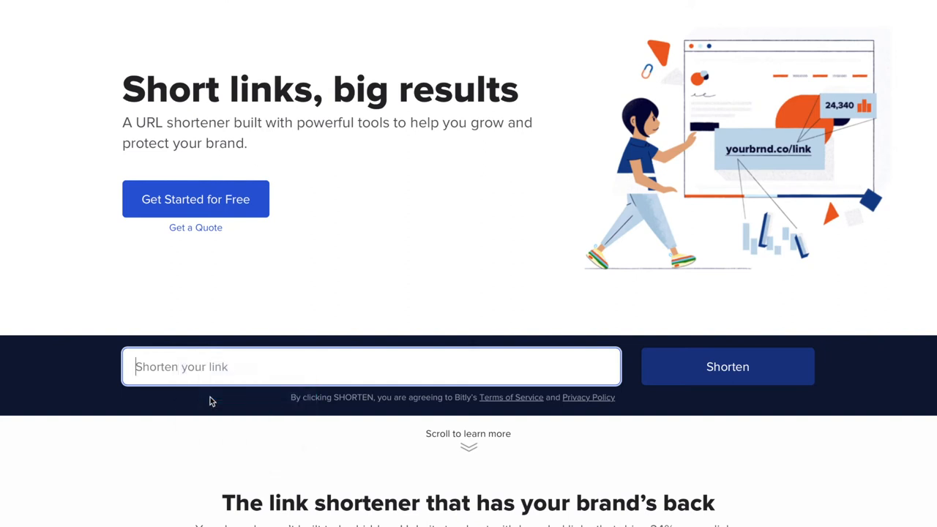
pyautogui.write('https://crowdfire.grsm.io/financehub721')
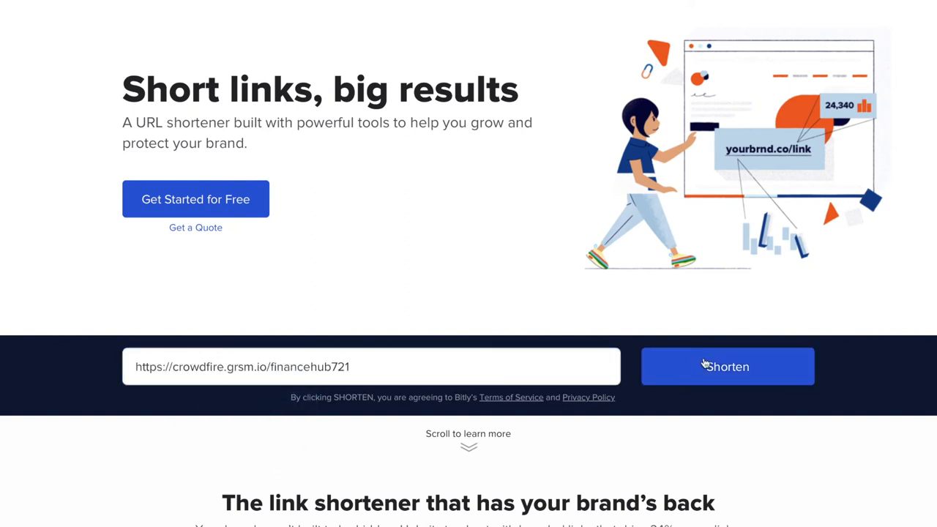
pyautogui.click(726, 366)
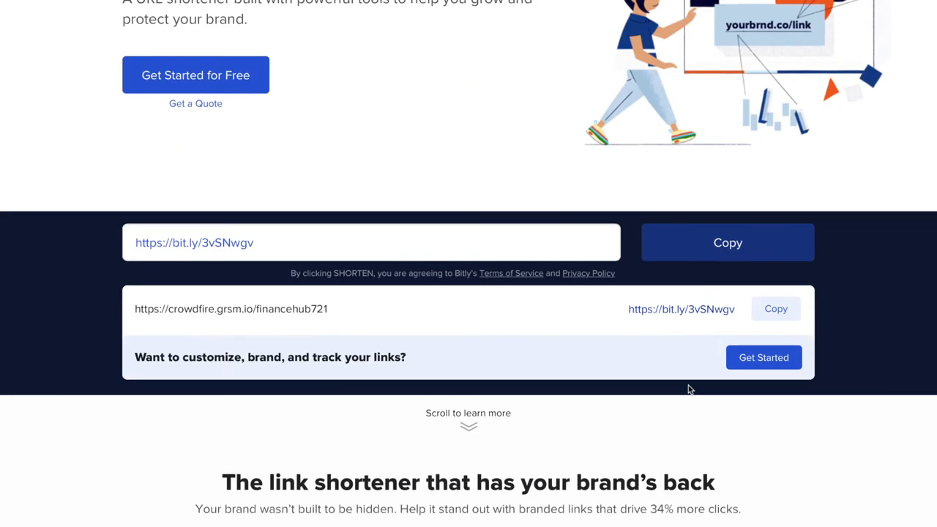
pyautogui.moveTo(287, 306)
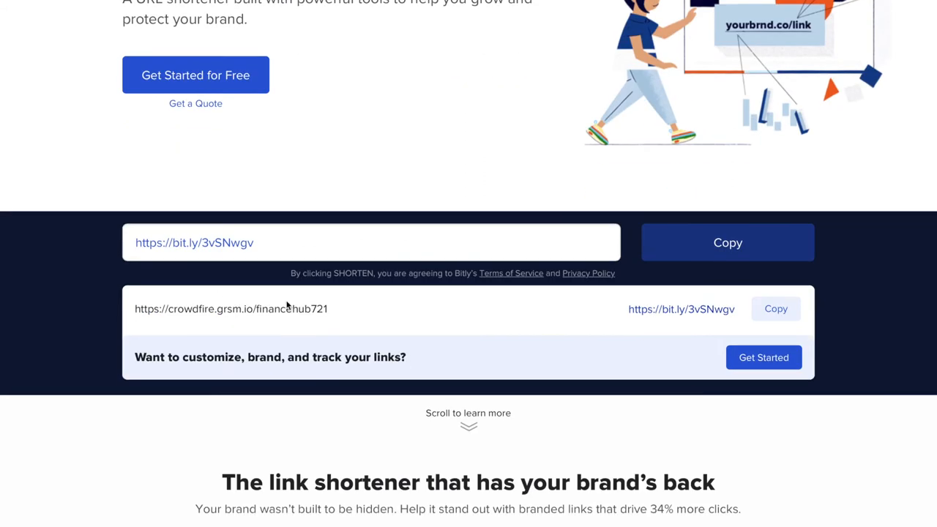
pyautogui.moveTo(641, 325)
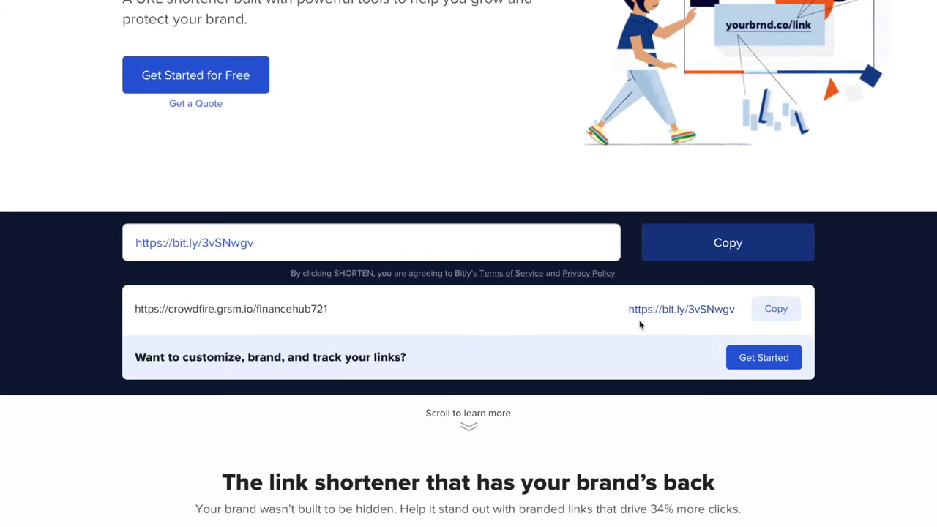
pyautogui.moveTo(662, 315)
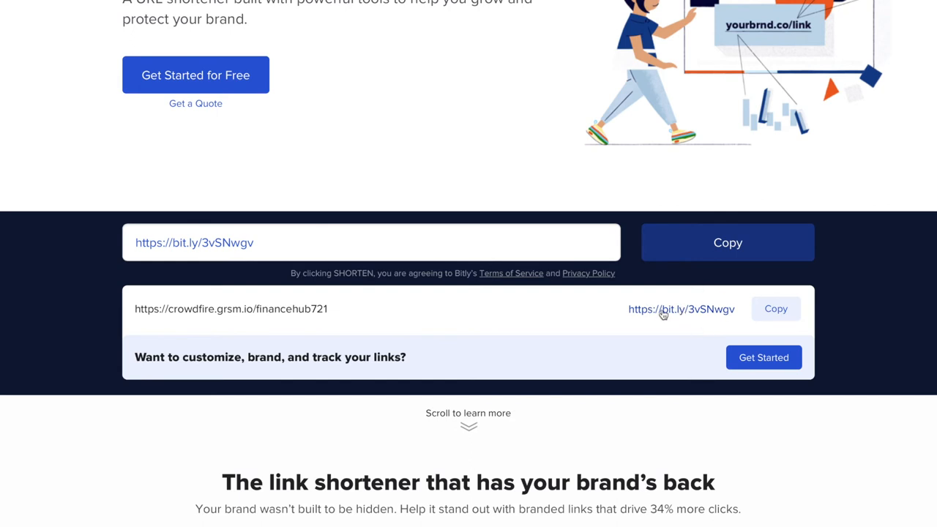
pyautogui.moveTo(649, 316)
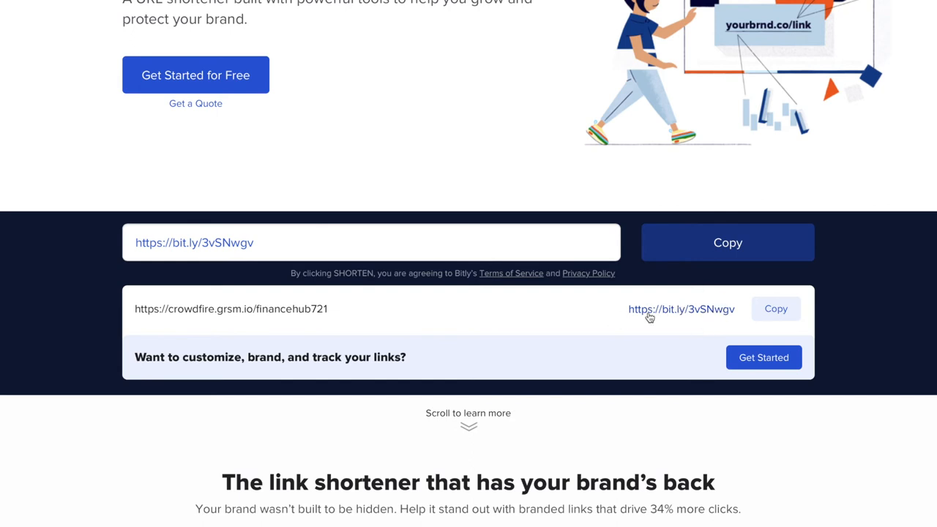
pyautogui.moveTo(777, 308)
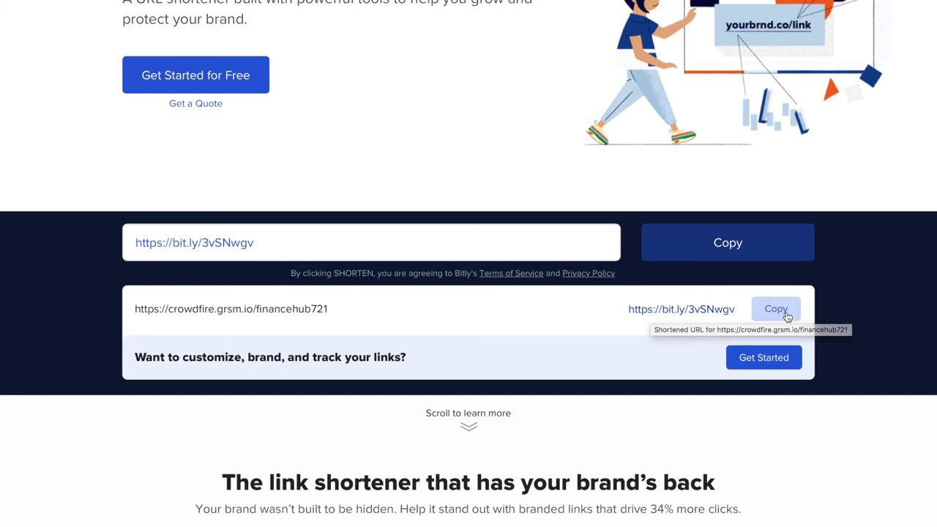
pyautogui.moveTo(782, 296)
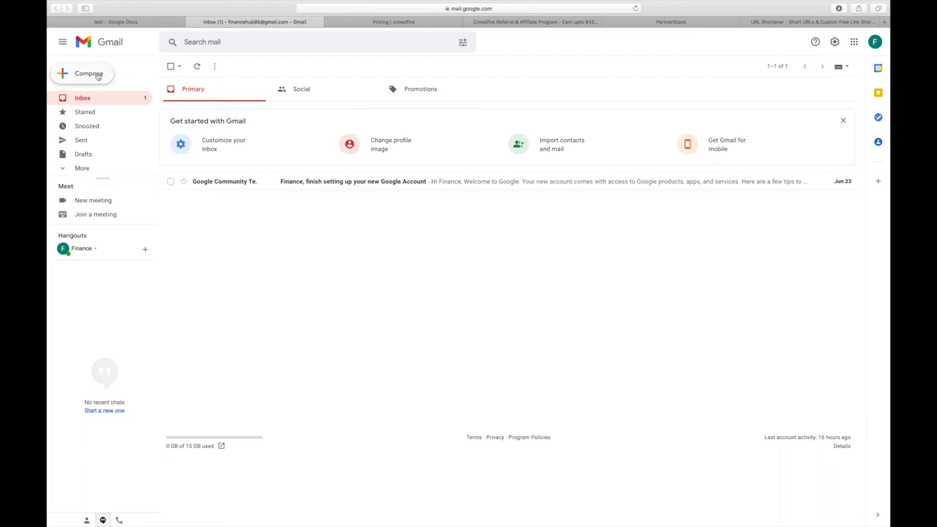
# Compose a new Gmail message and paste the Crowdfire promo email text from Google Docs into its body
pyautogui.click(88, 74)
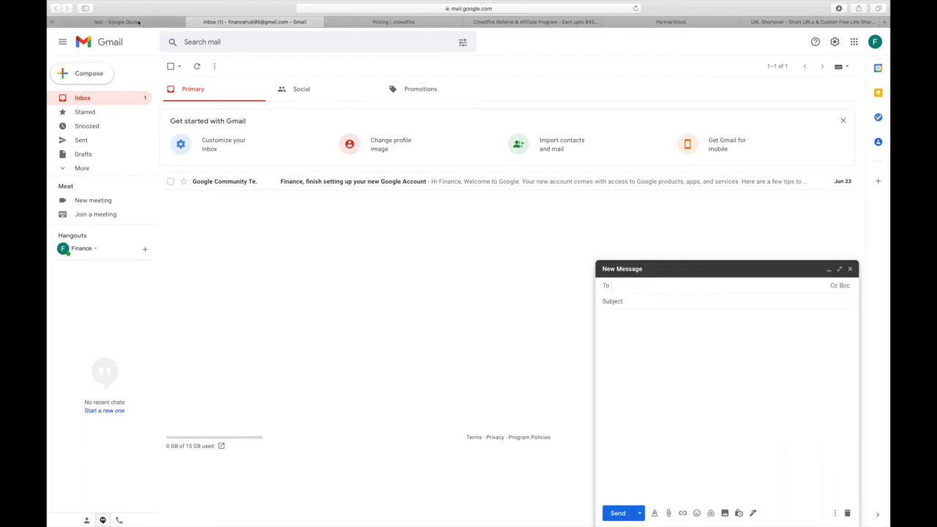
pyautogui.click(114, 22)
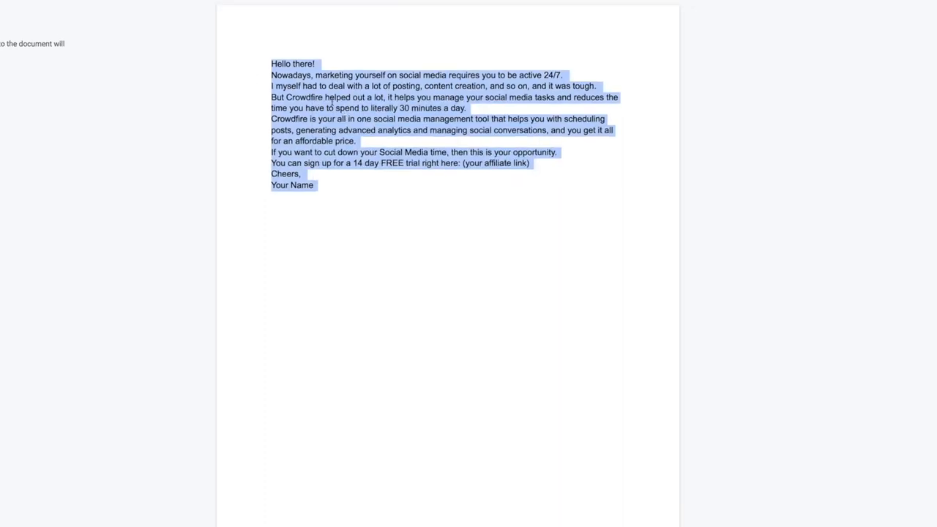
pyautogui.click(255, 22)
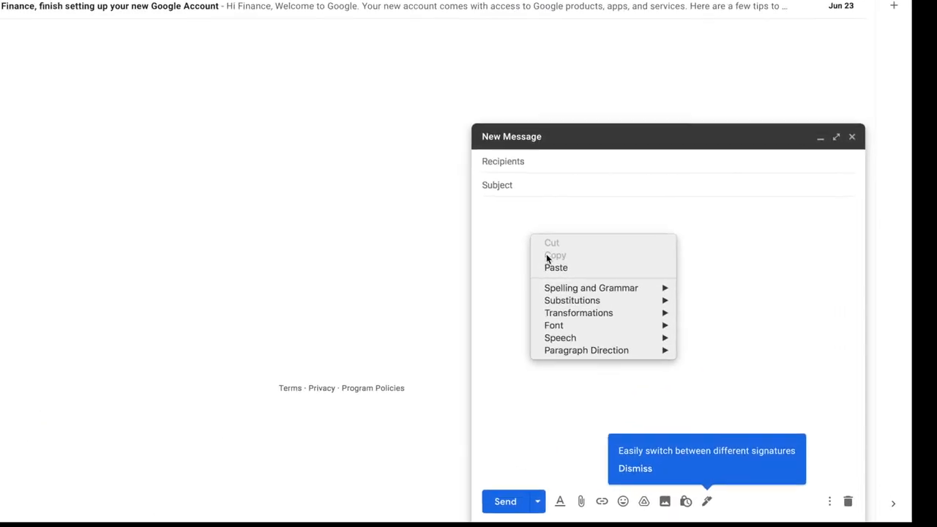
pyautogui.click(557, 267)
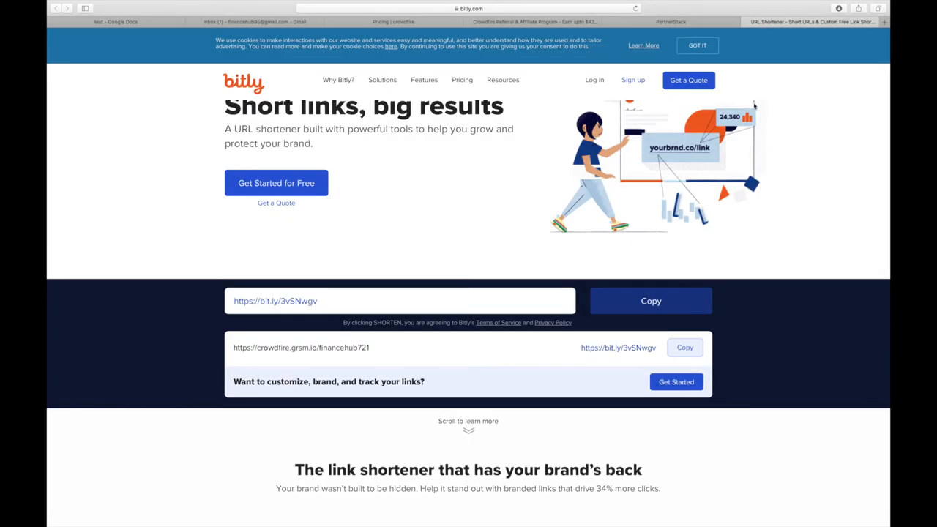
# Google 'top social media marketing companies' and bring up the results
pyautogui.write('go')
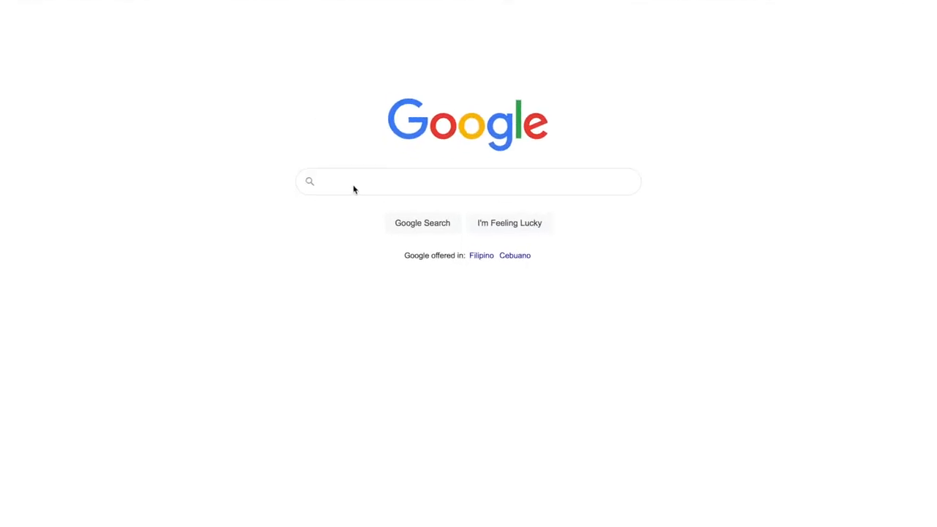
pyautogui.write('top s')
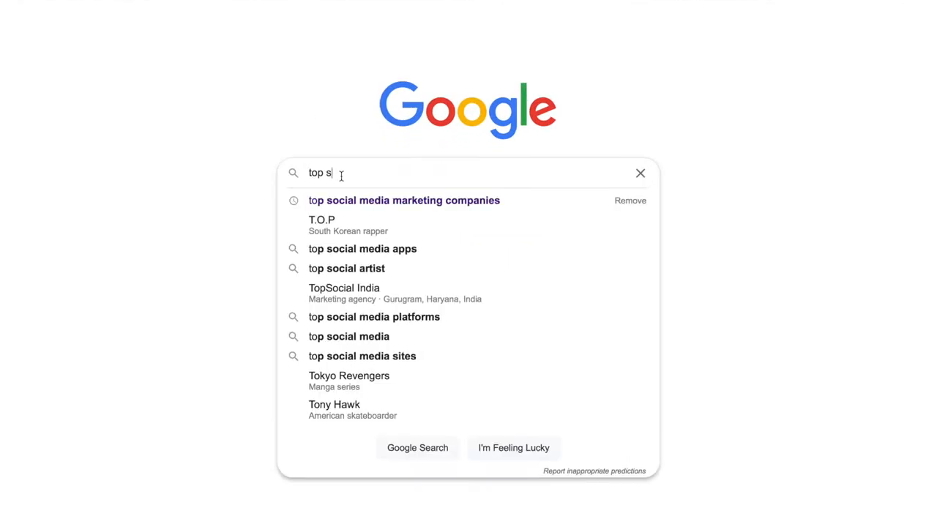
pyautogui.click(405, 199)
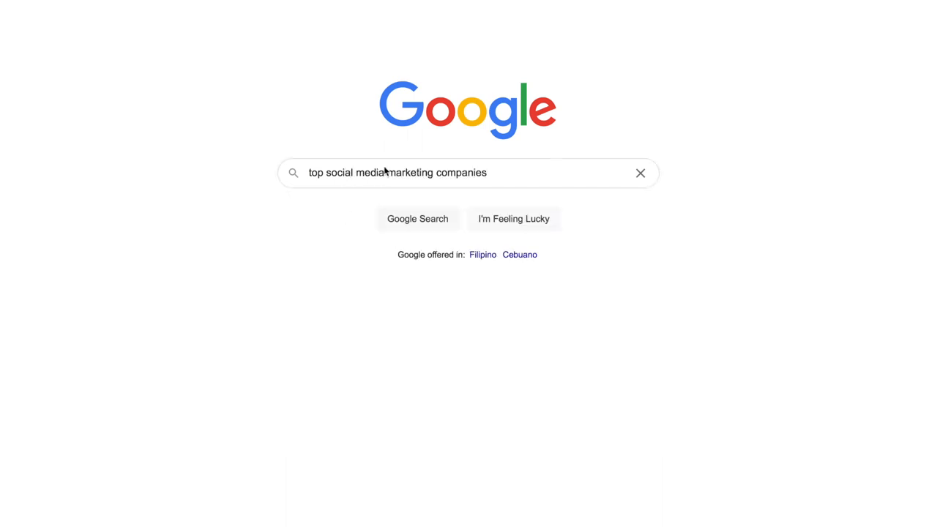
pyautogui.click(417, 218)
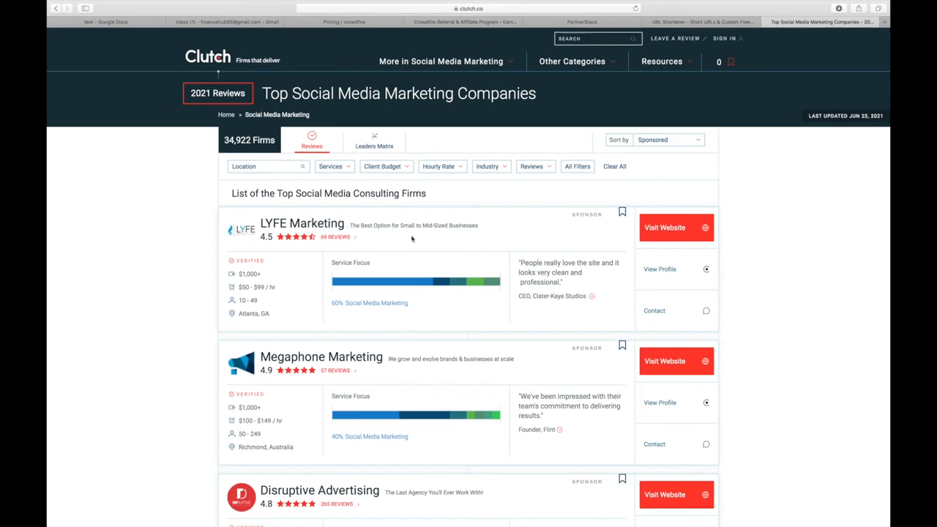
# Scroll the Clutch list past Thrive down to the Swello Marketing entry
pyautogui.scroll(-3)
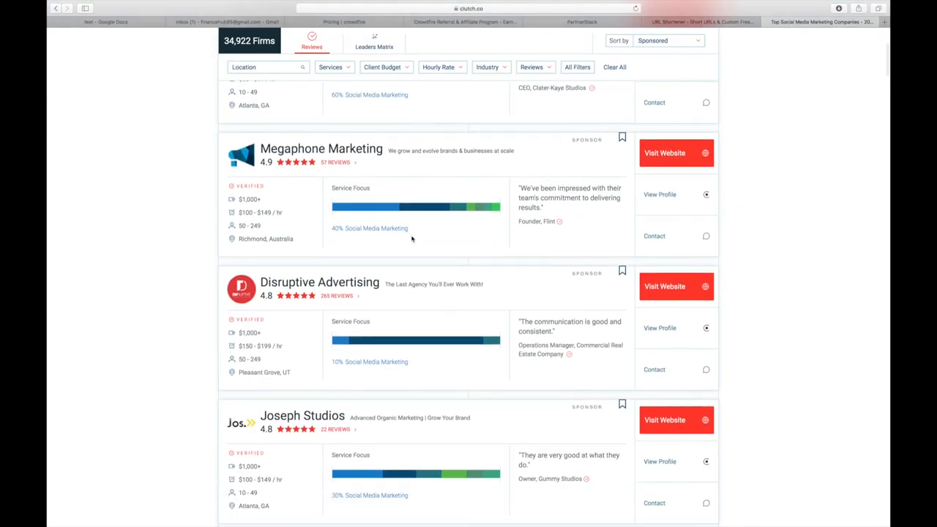
pyautogui.scroll(-3)
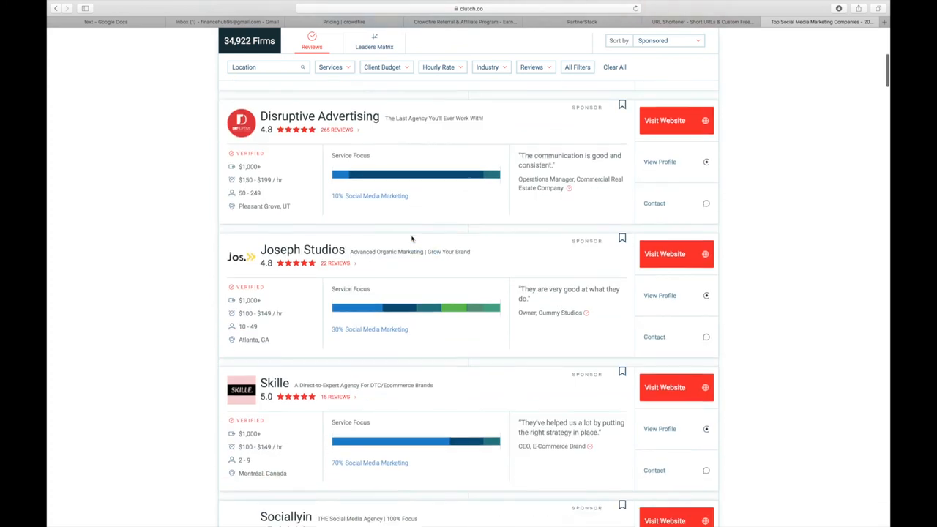
pyautogui.scroll(-3)
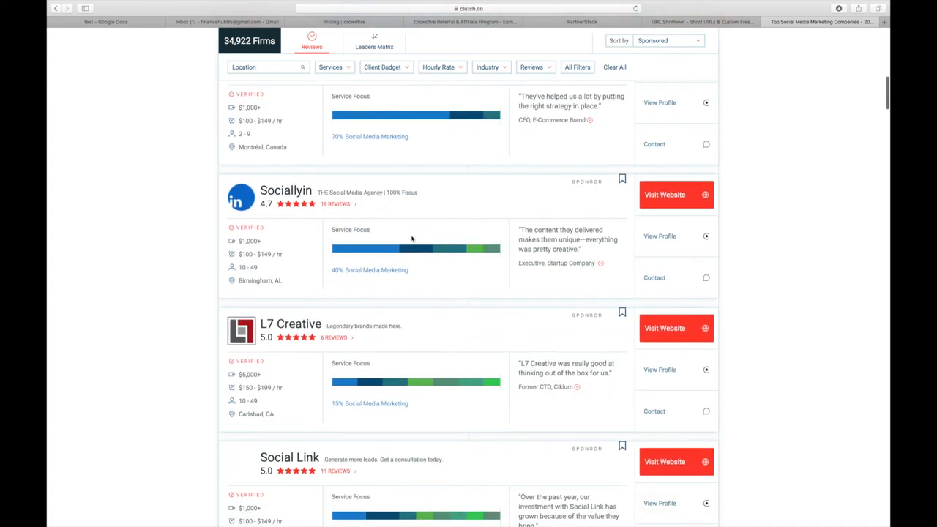
pyautogui.scroll(3)
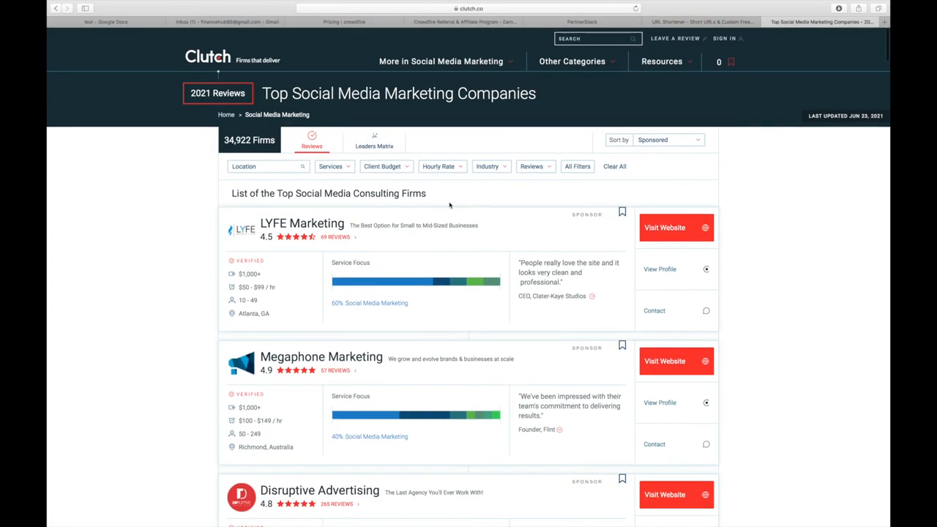
pyautogui.moveTo(517, 287)
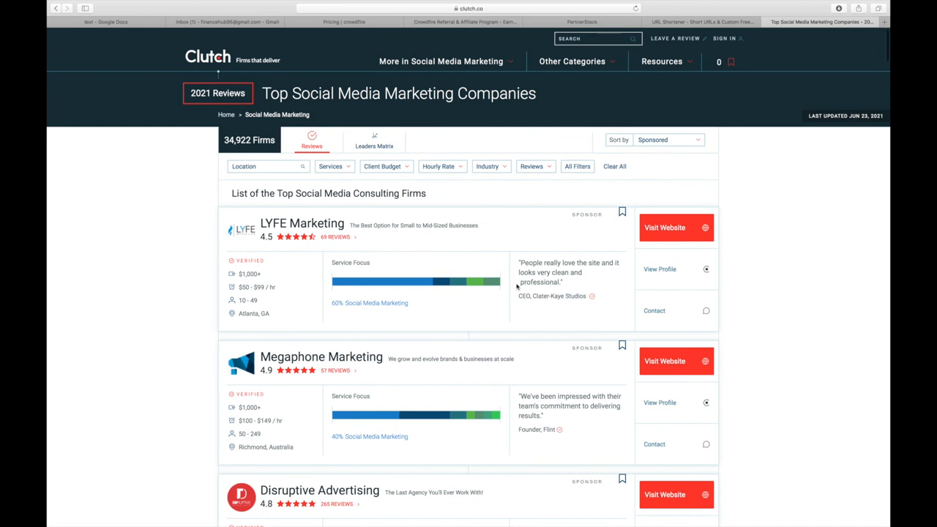
pyautogui.scroll(-3)
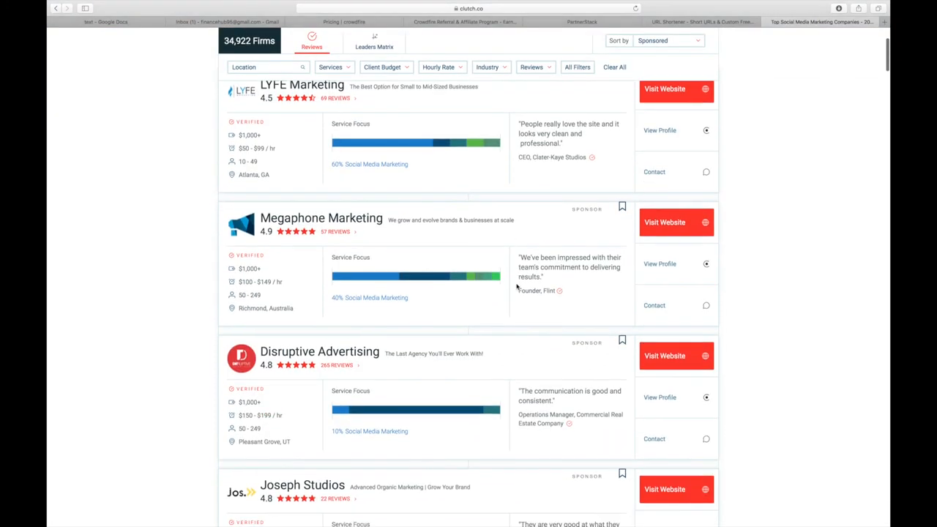
pyautogui.moveTo(557, 330)
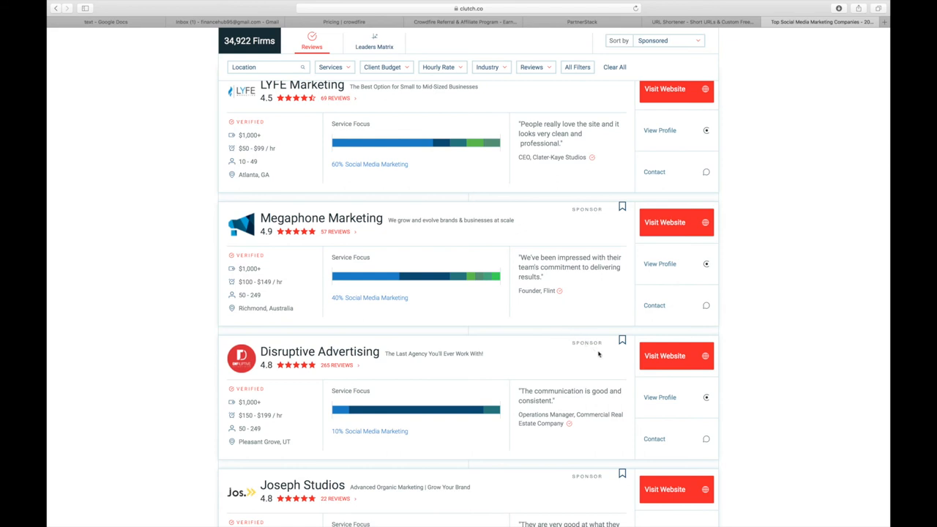
pyautogui.scroll(-3)
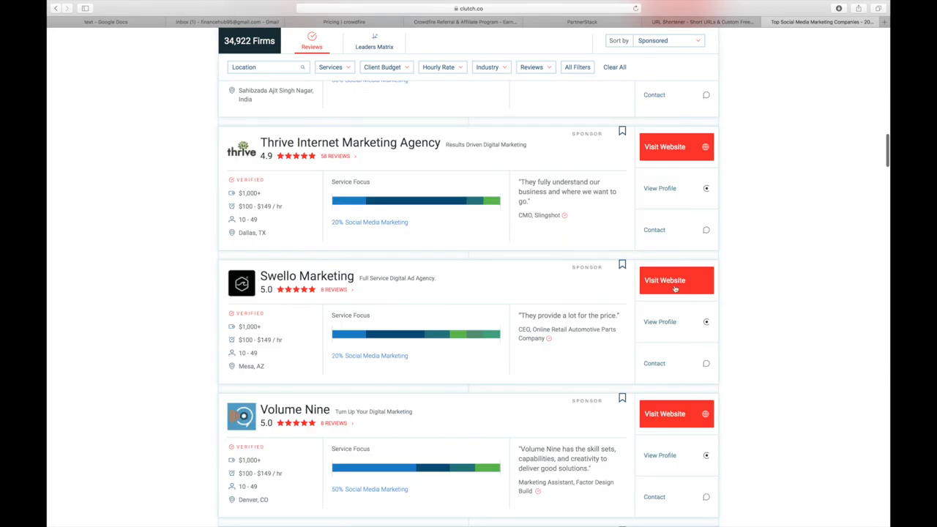
pyautogui.moveTo(665, 164)
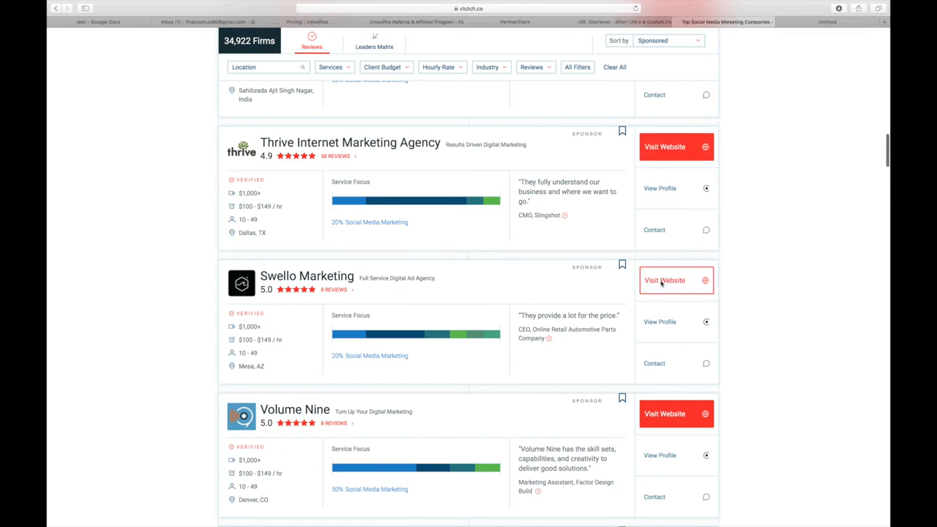
pyautogui.click(665, 281)
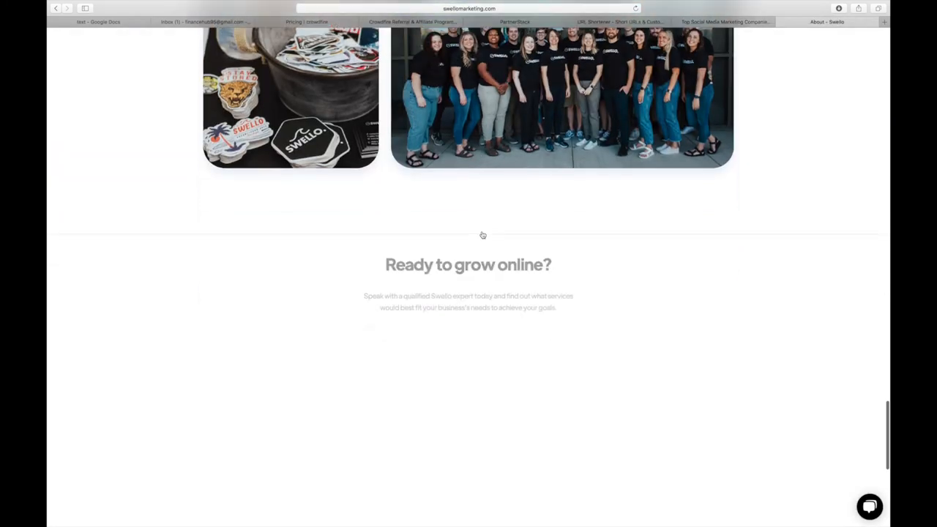
pyautogui.scroll(-3)
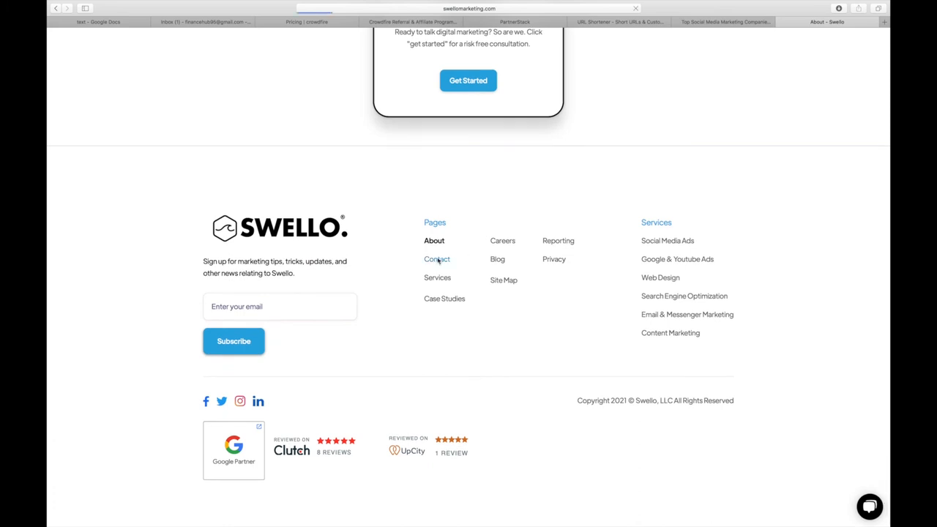
pyautogui.click(437, 259)
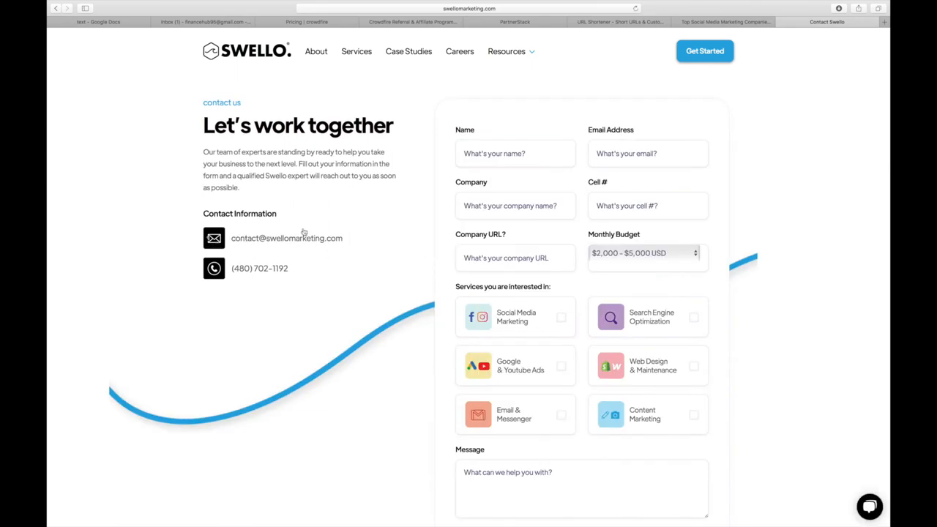
pyautogui.moveTo(349, 241)
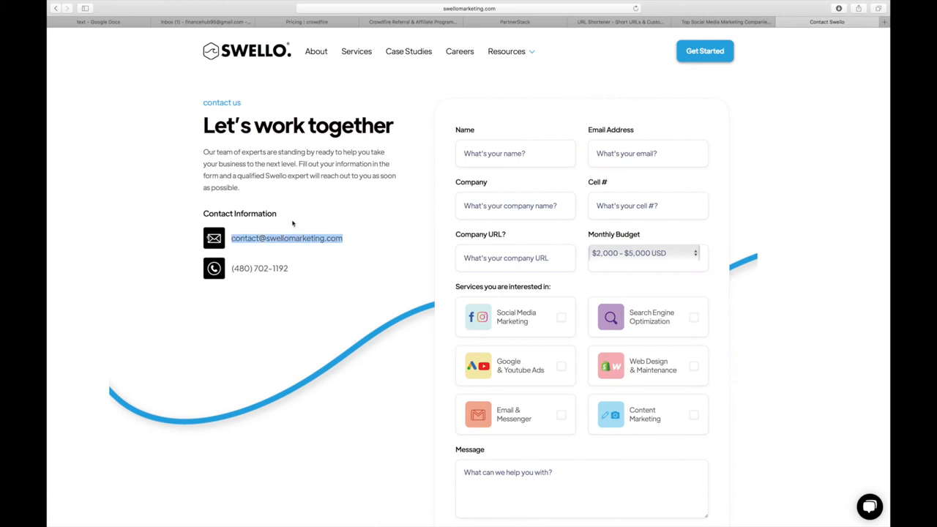
pyautogui.rightClick(287, 238)
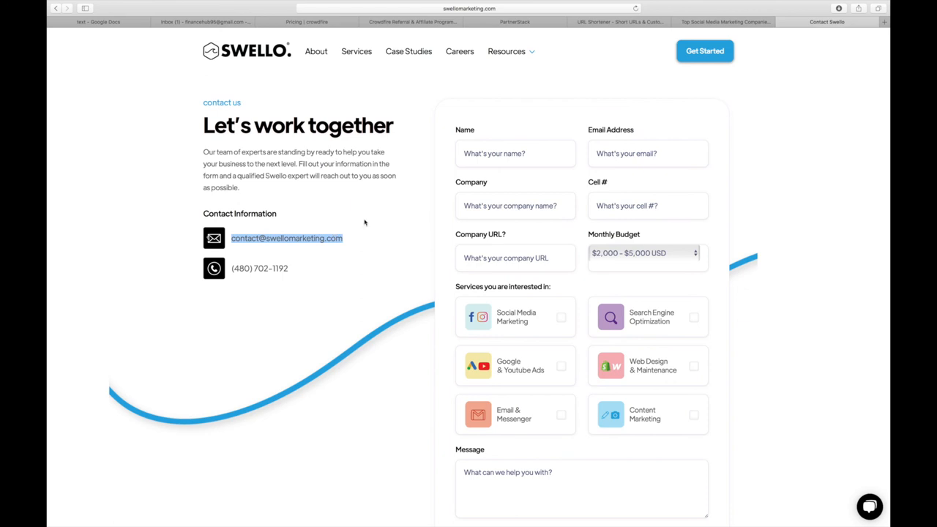
pyautogui.moveTo(213, 60)
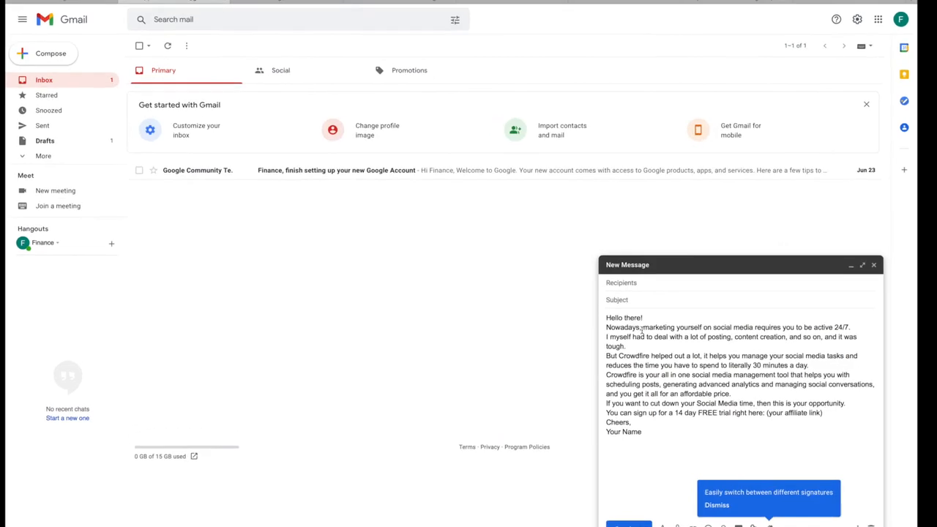
pyautogui.click(862, 265)
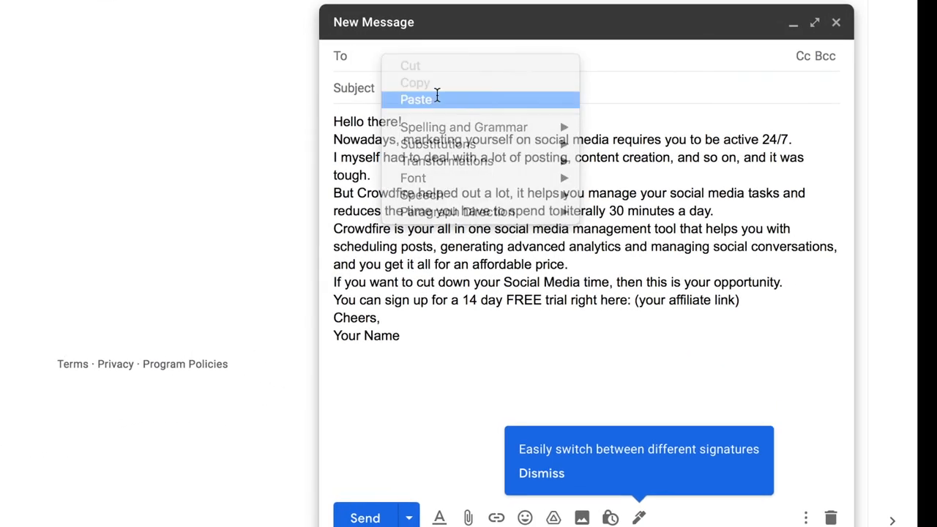
pyautogui.click(416, 100)
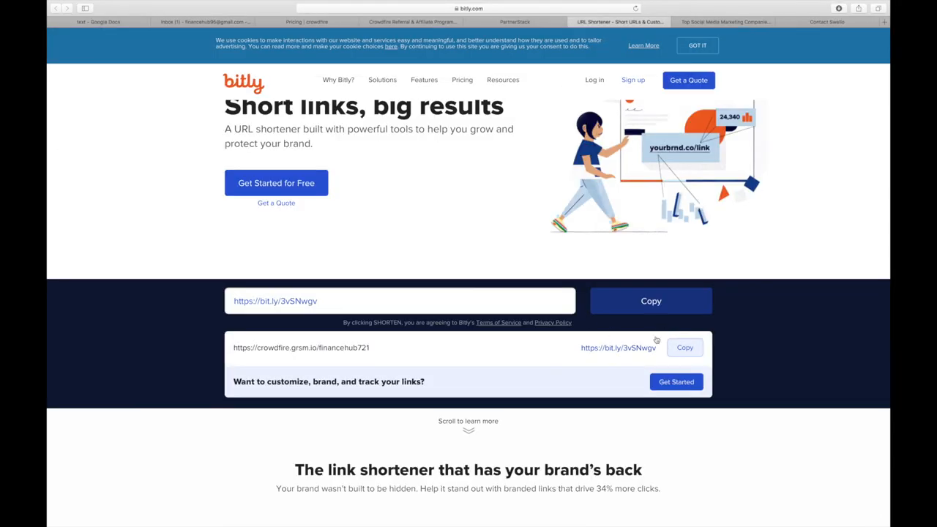
pyautogui.click(685, 347)
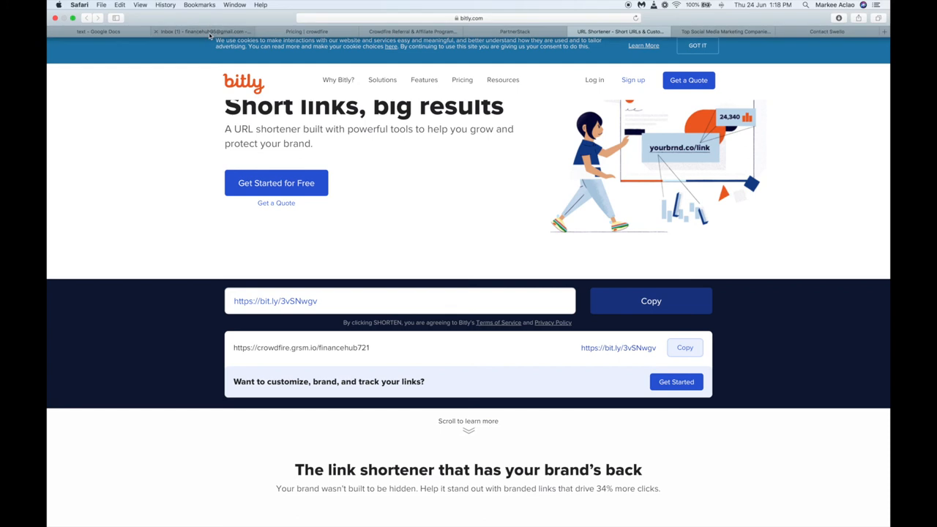
pyautogui.click(205, 32)
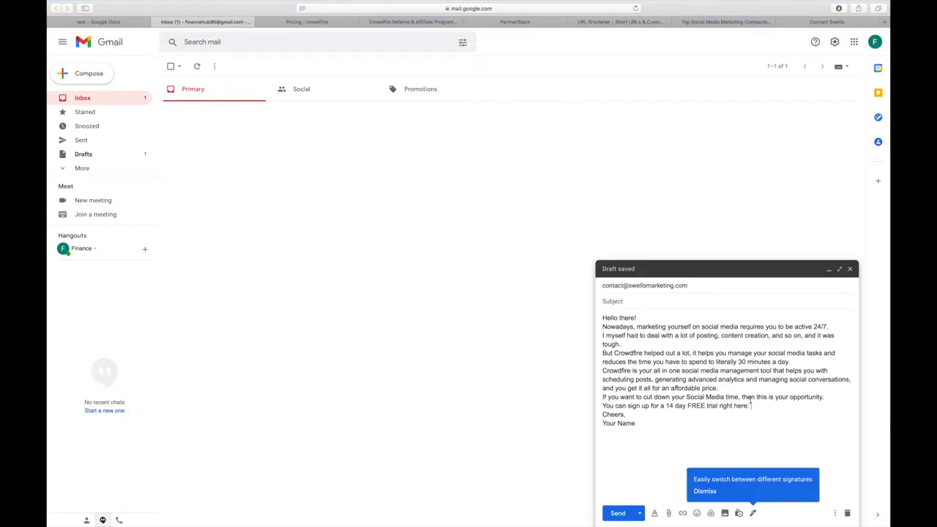
pyautogui.rightClick(750, 406)
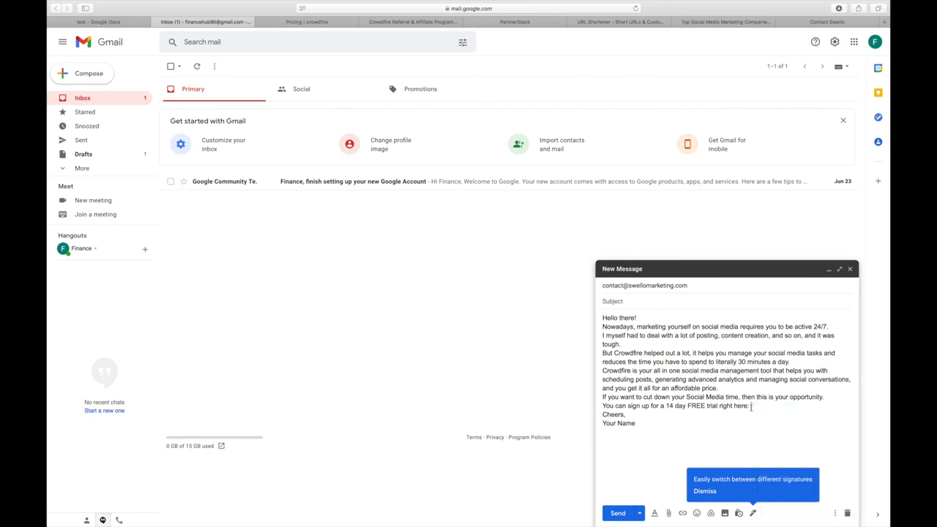
pyautogui.write('https://bit.ly/3vSNwgv')
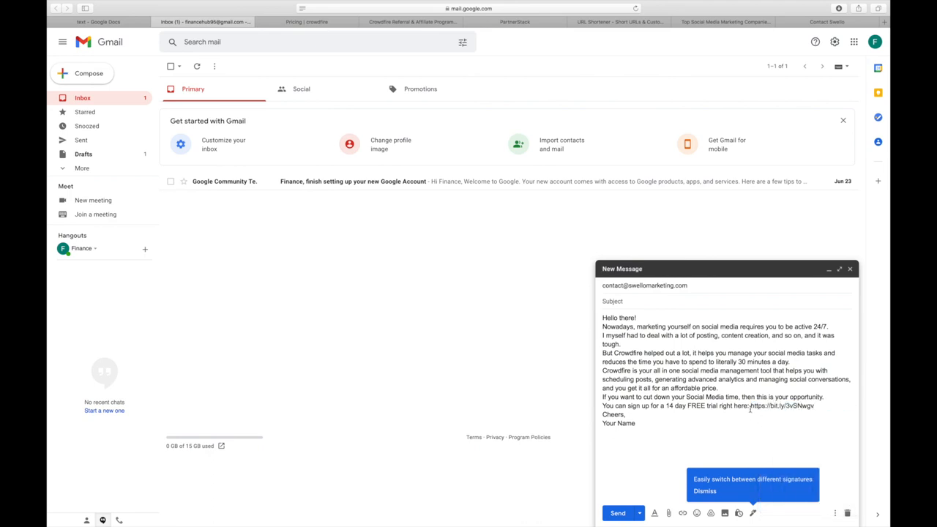